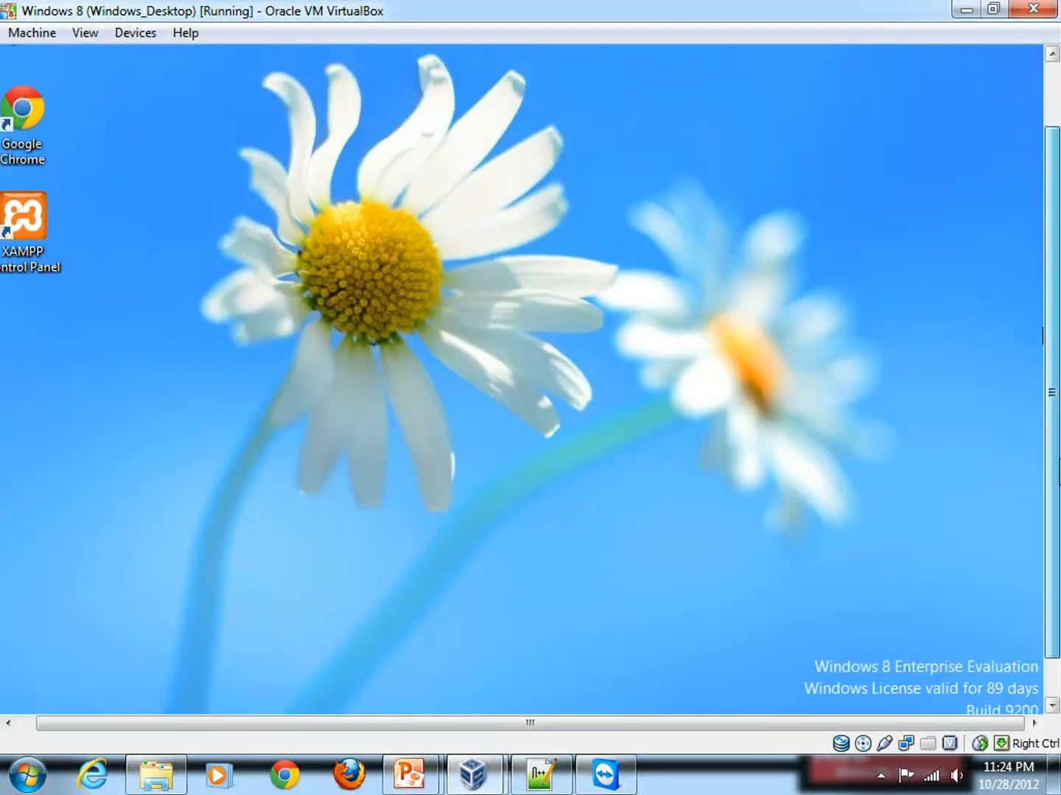
Step: Leave the desktop for the Start screen via the charms bar's Start charm
scroll("down", 3)
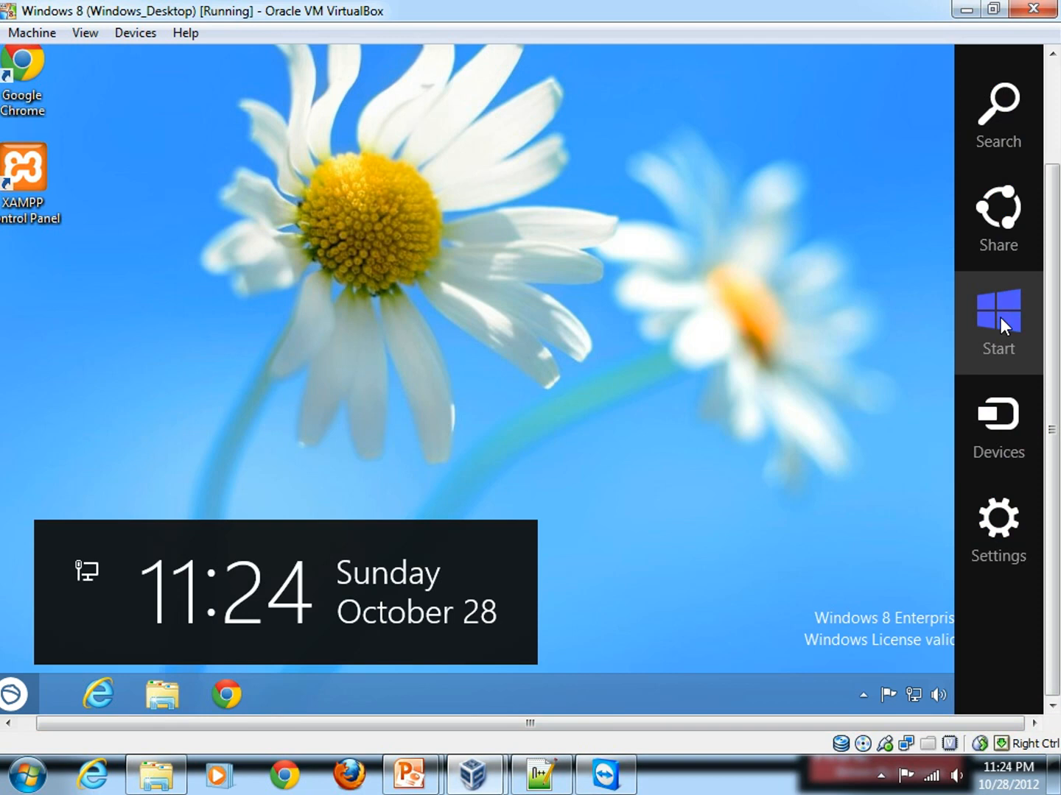
left_click(999, 314)
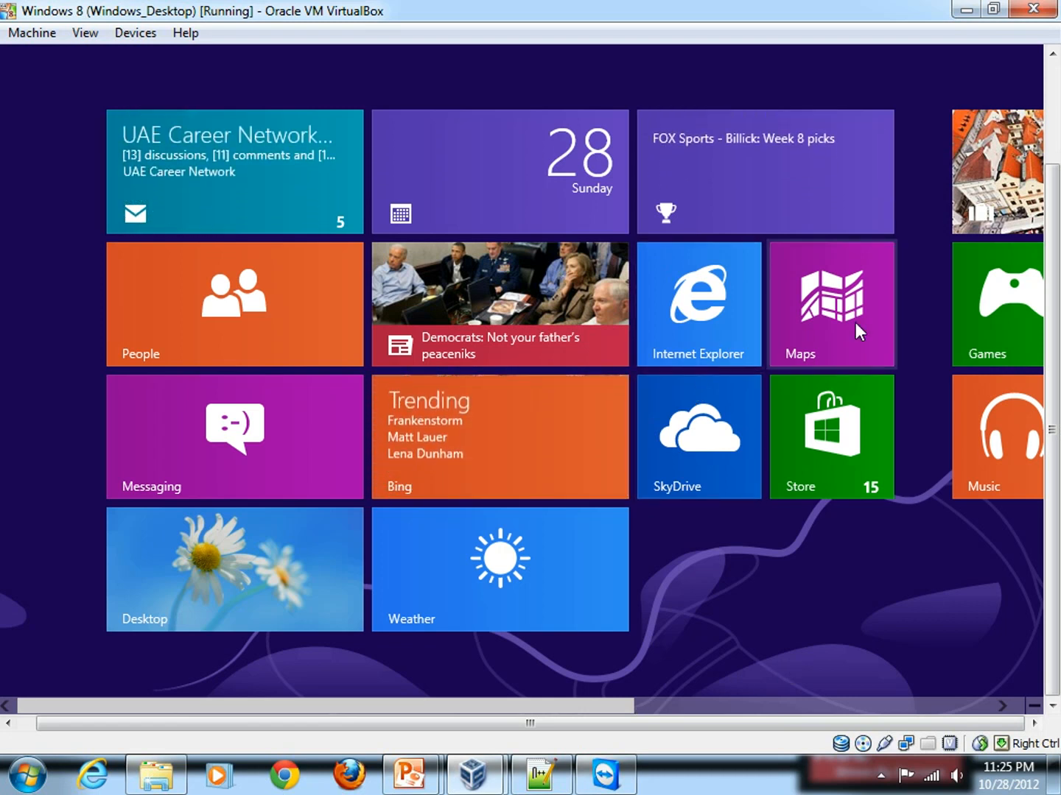
Step: Launch the Xbox Games app from its Start screen tile
left_click(831, 303)
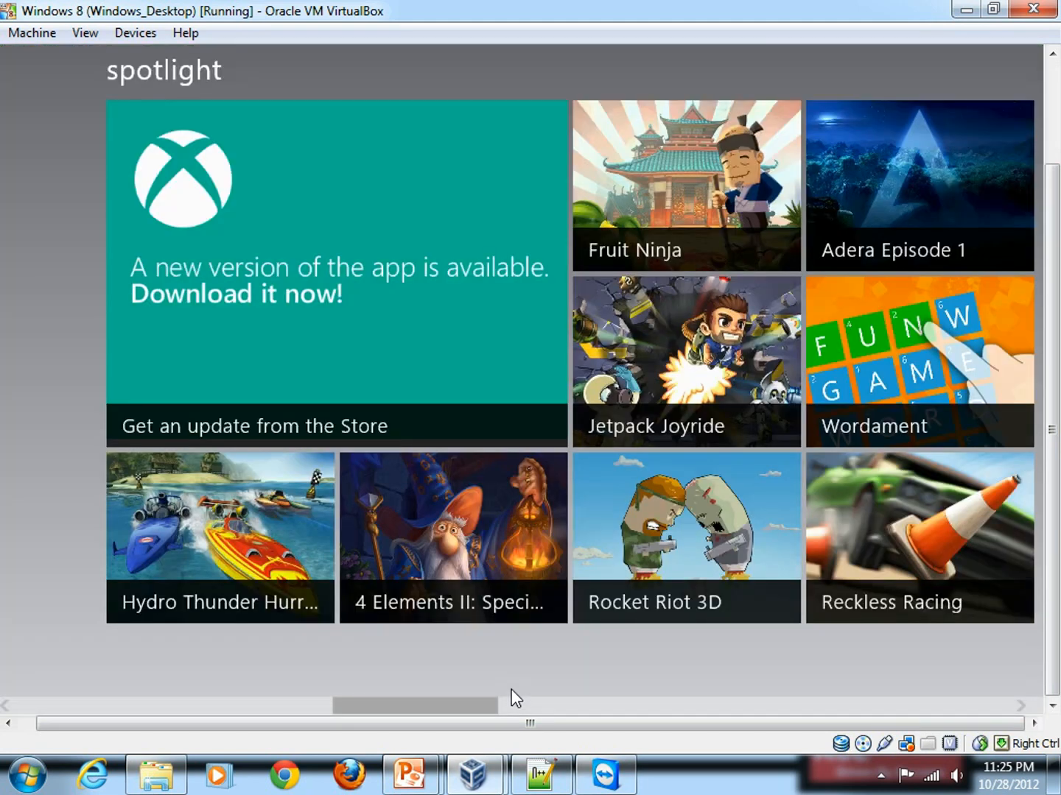
Step: Close Xbox Games by dragging it down from the top edge, revealing Xbox Music
scroll("up", 3)
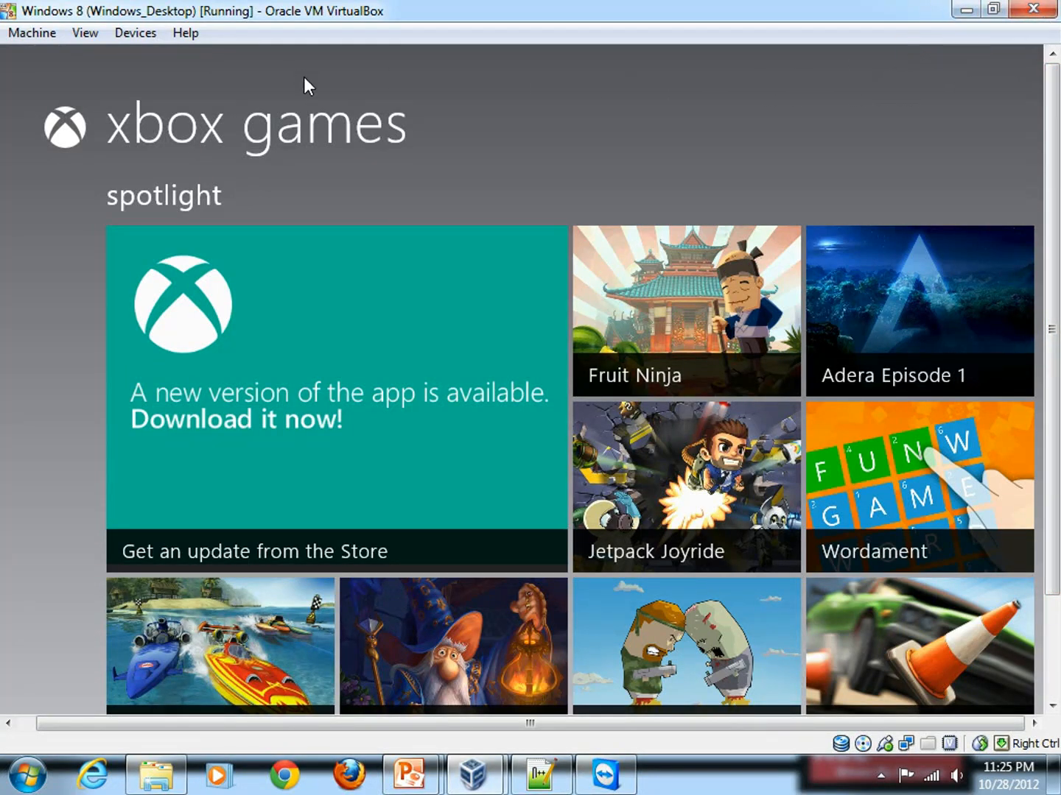
mouse_move(875, 691)
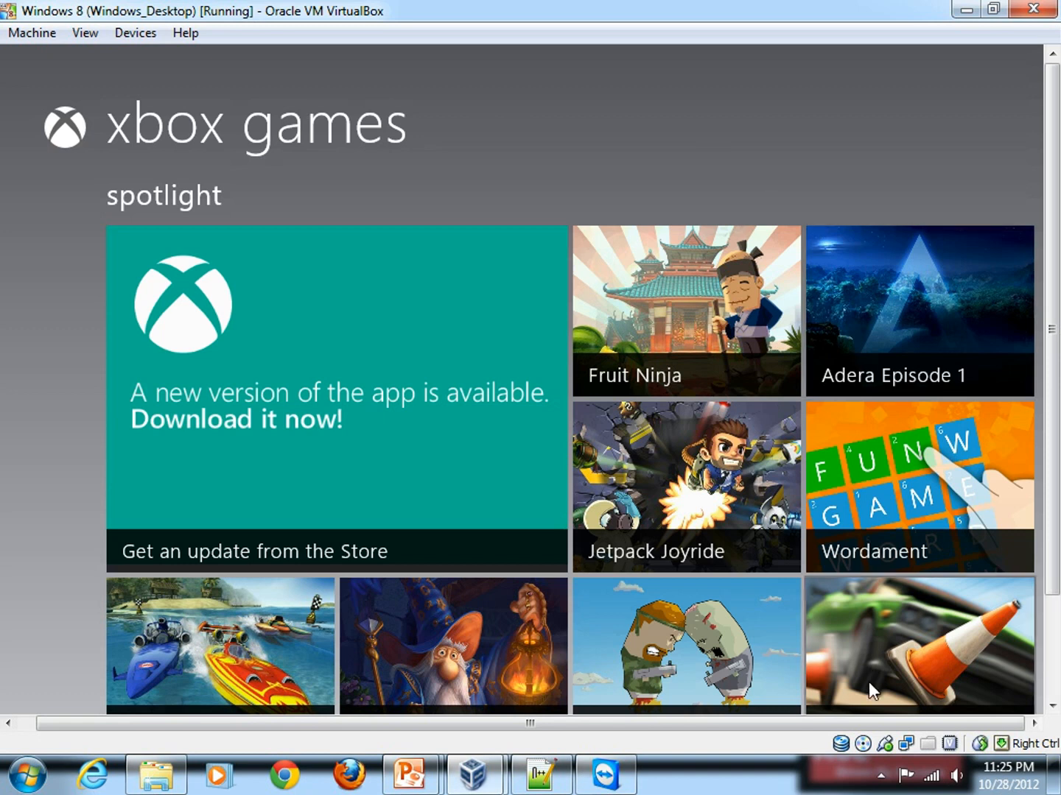
mouse_move(969, 109)
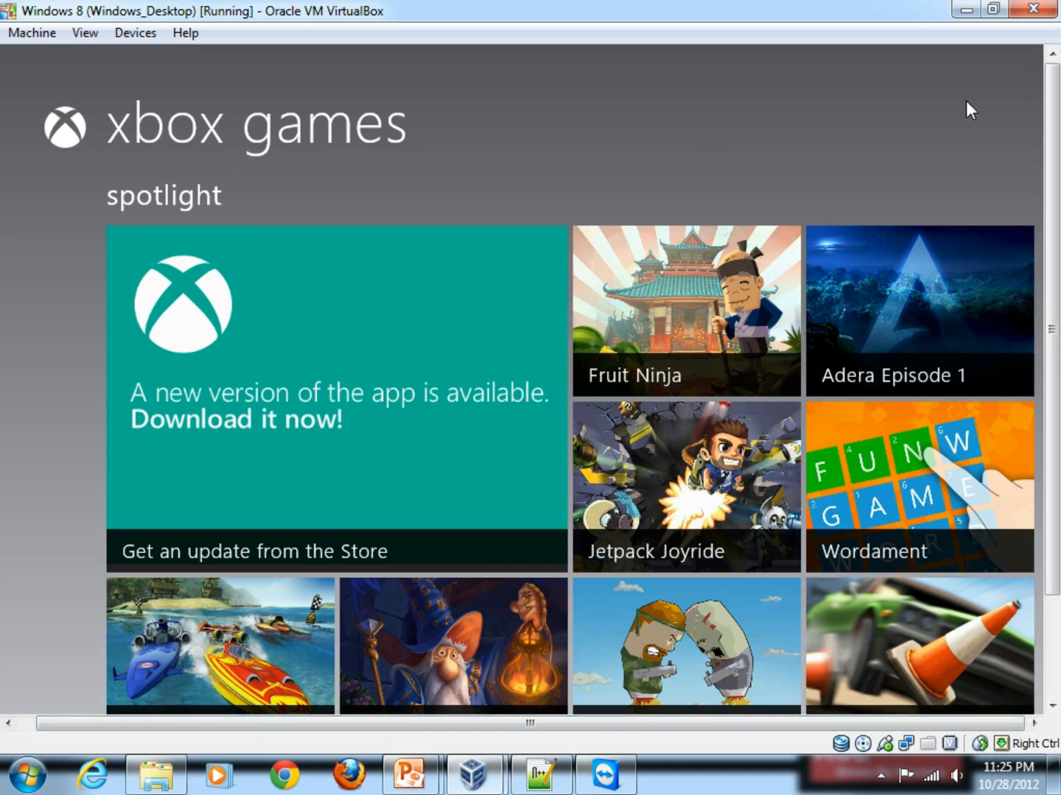
mouse_move(982, 81)
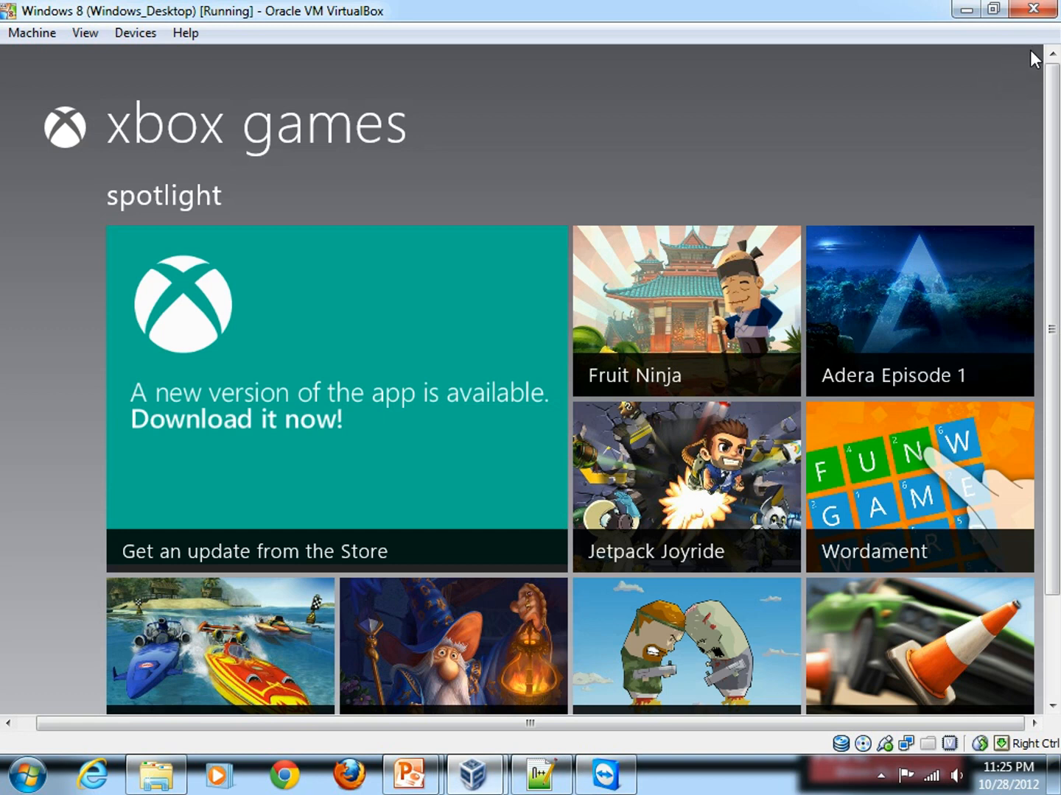
mouse_move(1008, 68)
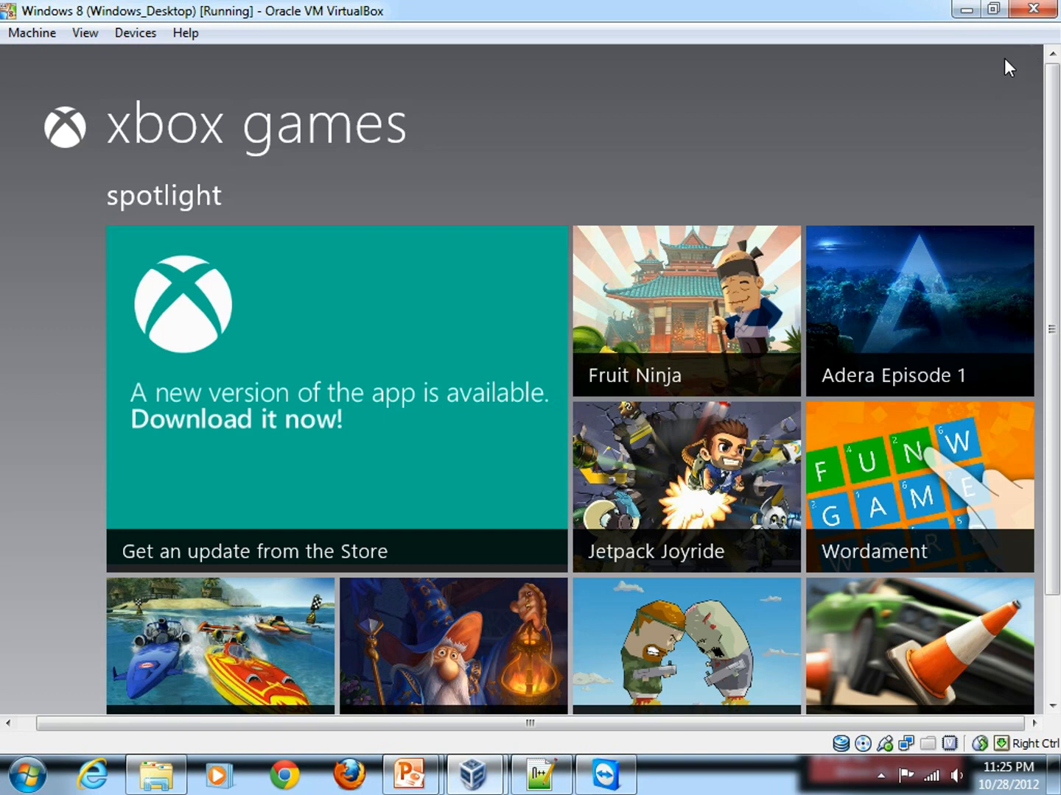
mouse_move(1025, 61)
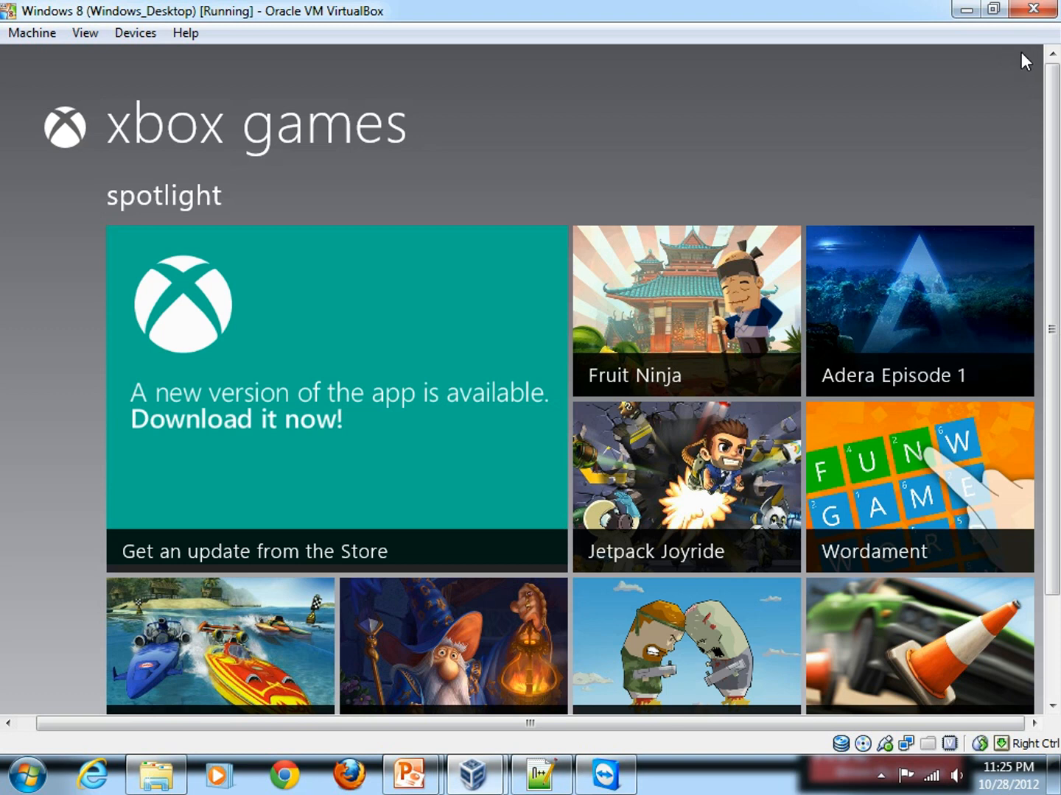
mouse_move(949, 65)
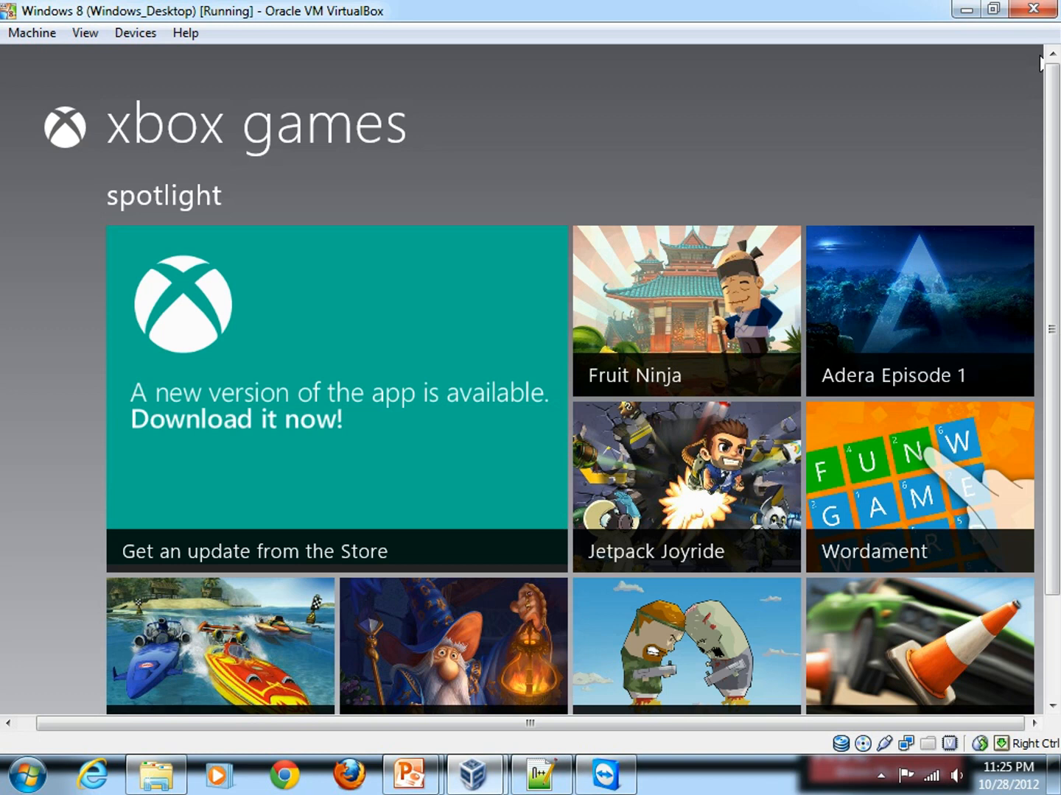
mouse_move(1016, 57)
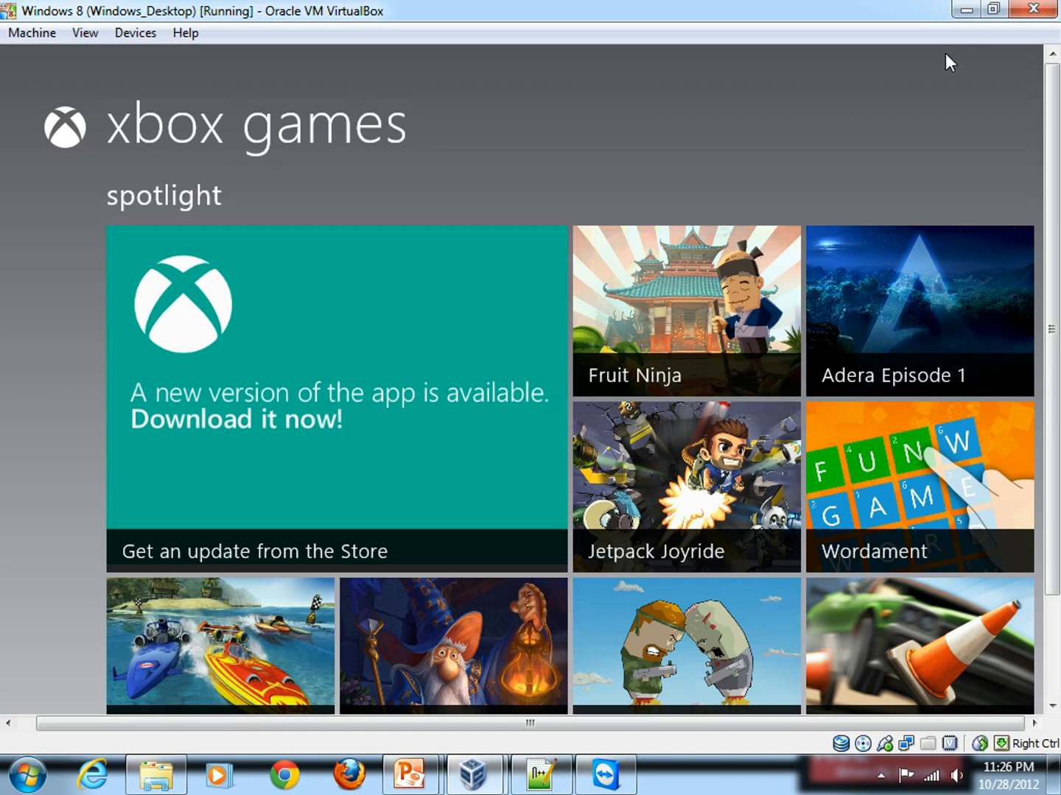
mouse_move(940, 58)
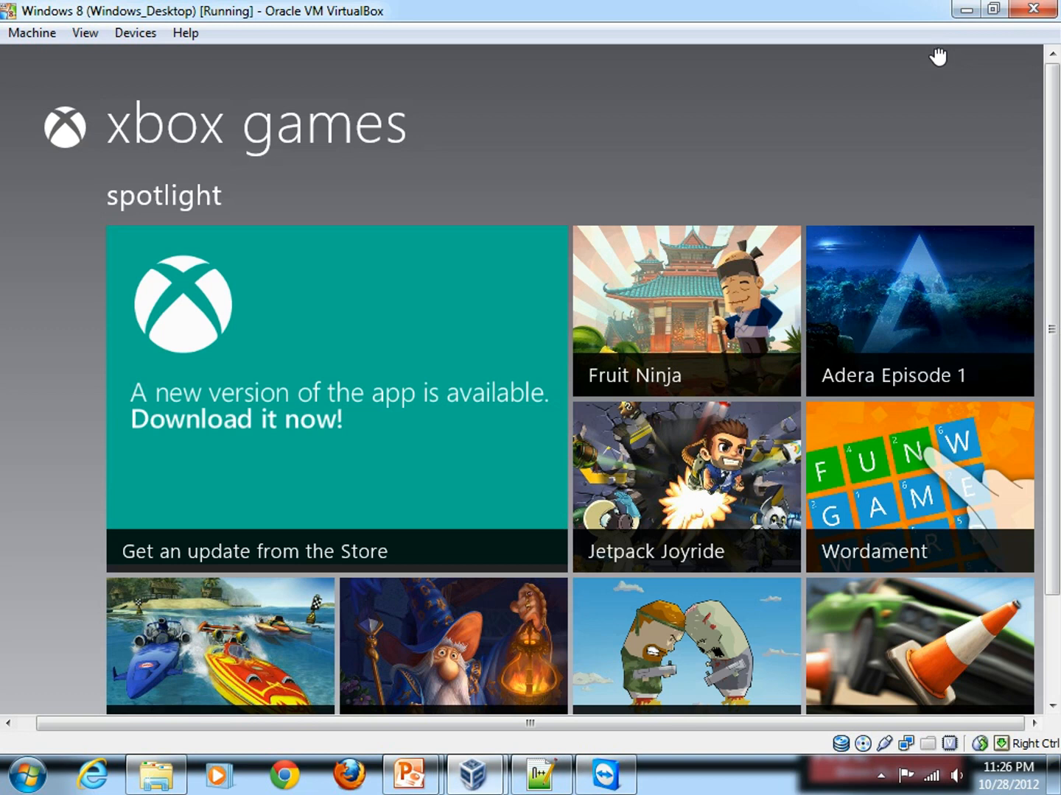
left_click(992, 9)
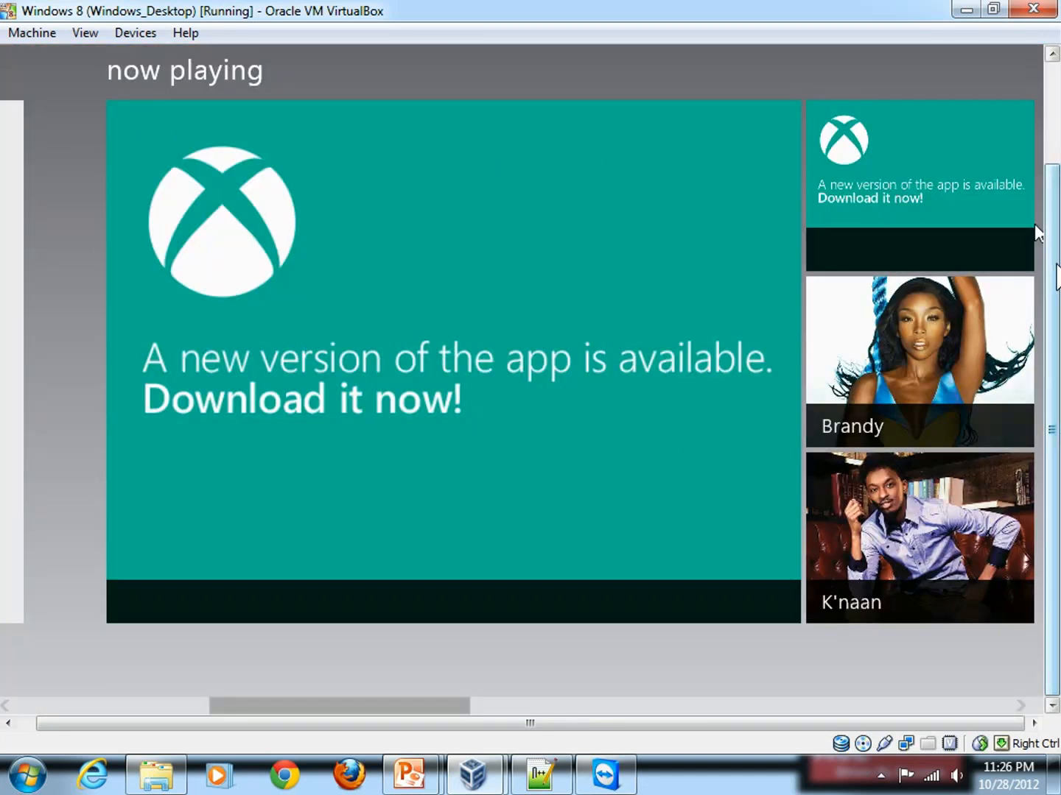
Step: Return to the desktop and bring up the taskbar's context menu
scroll("down", 3)
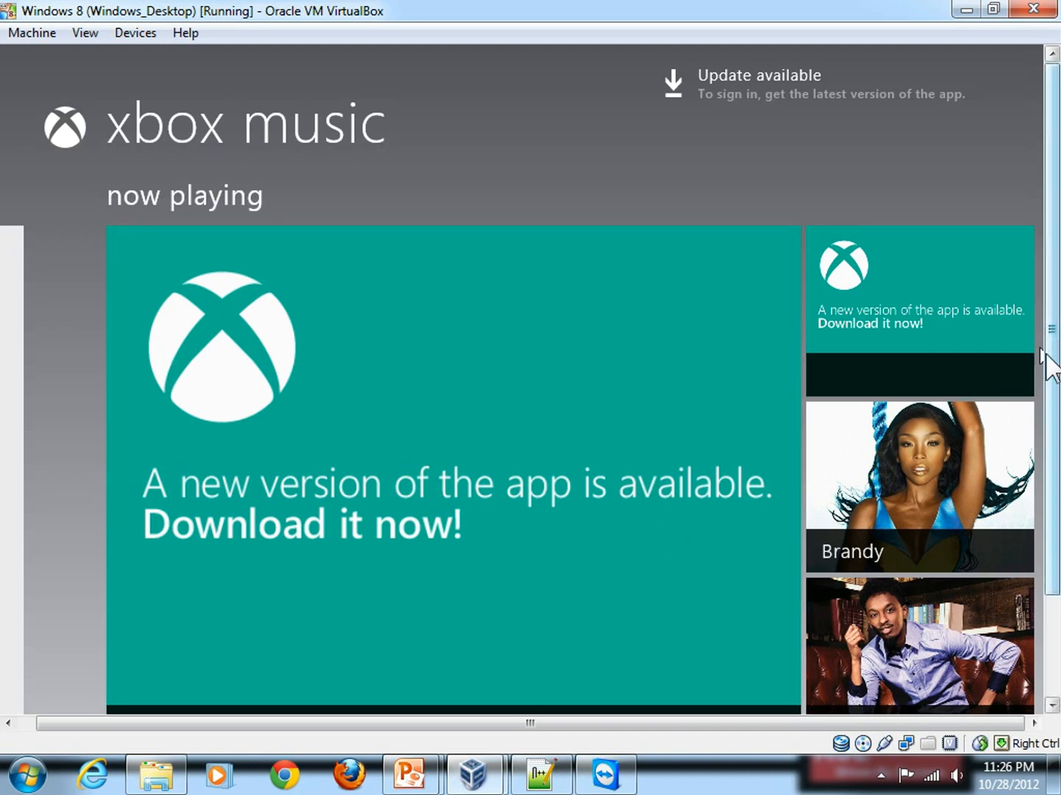
scroll("down", 3)
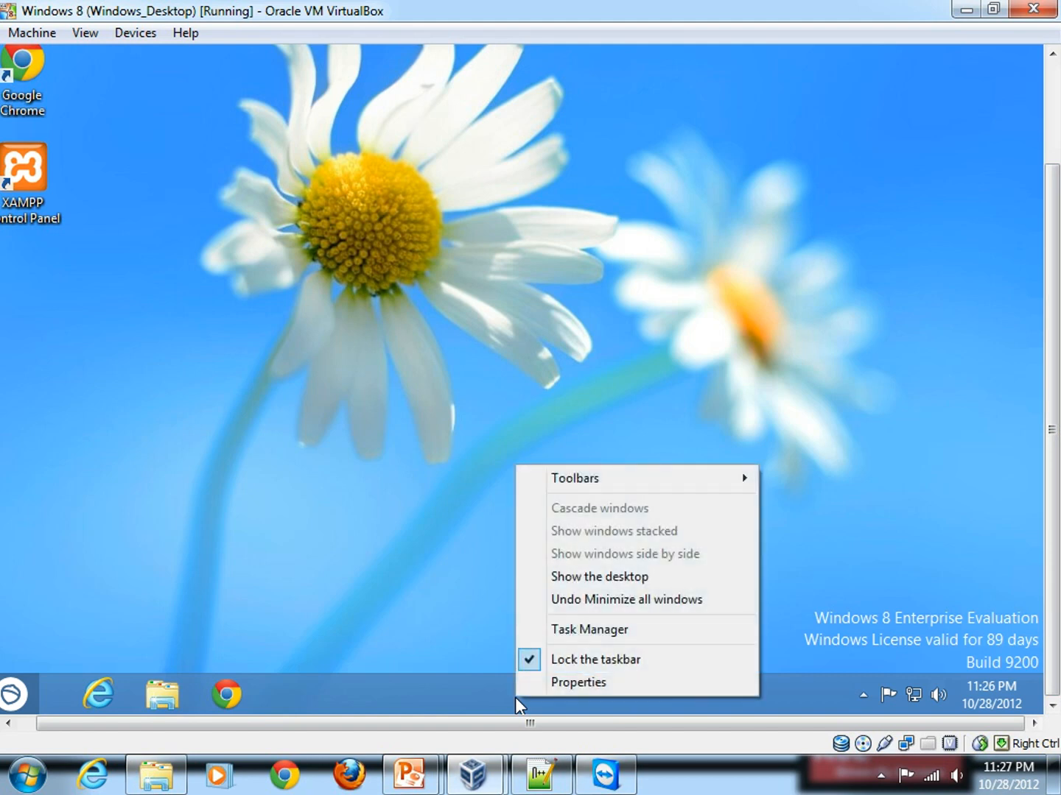
Step: Launch Task Manager, which lists Internet Explorer, Maps and Music as running
left_click(589, 630)
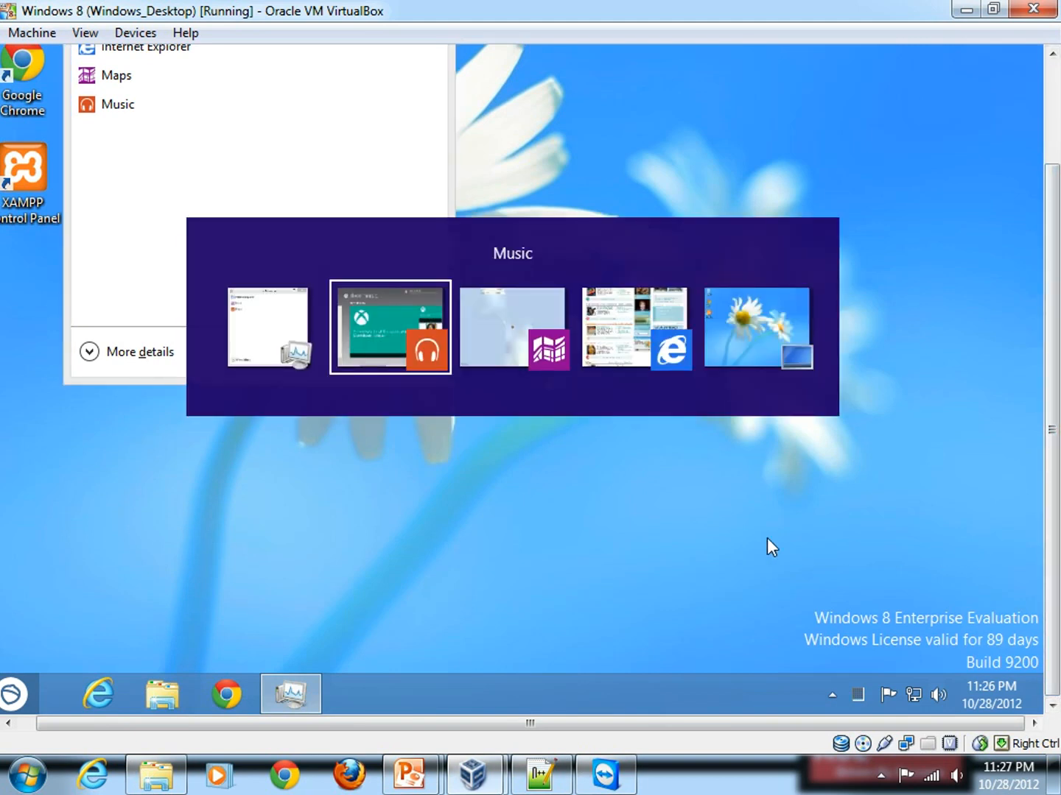
Step: Switch back to Xbox Music and close it by dragging it down from the top edge
left_click(389, 327)
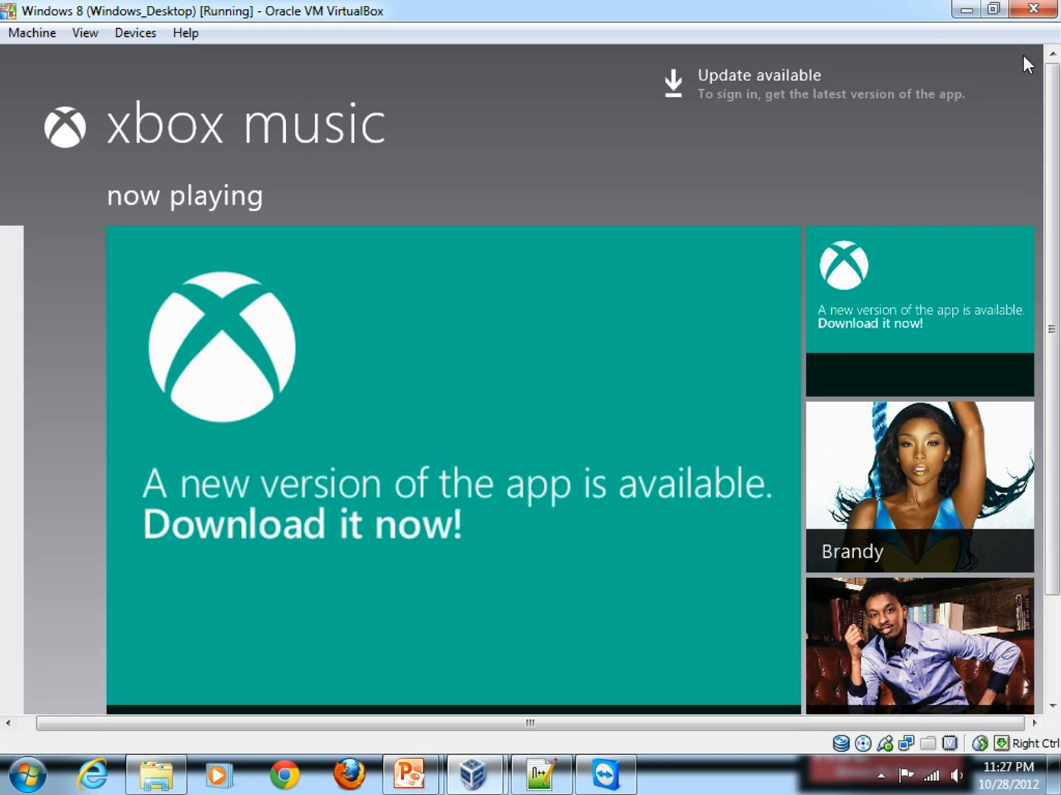
mouse_move(987, 58)
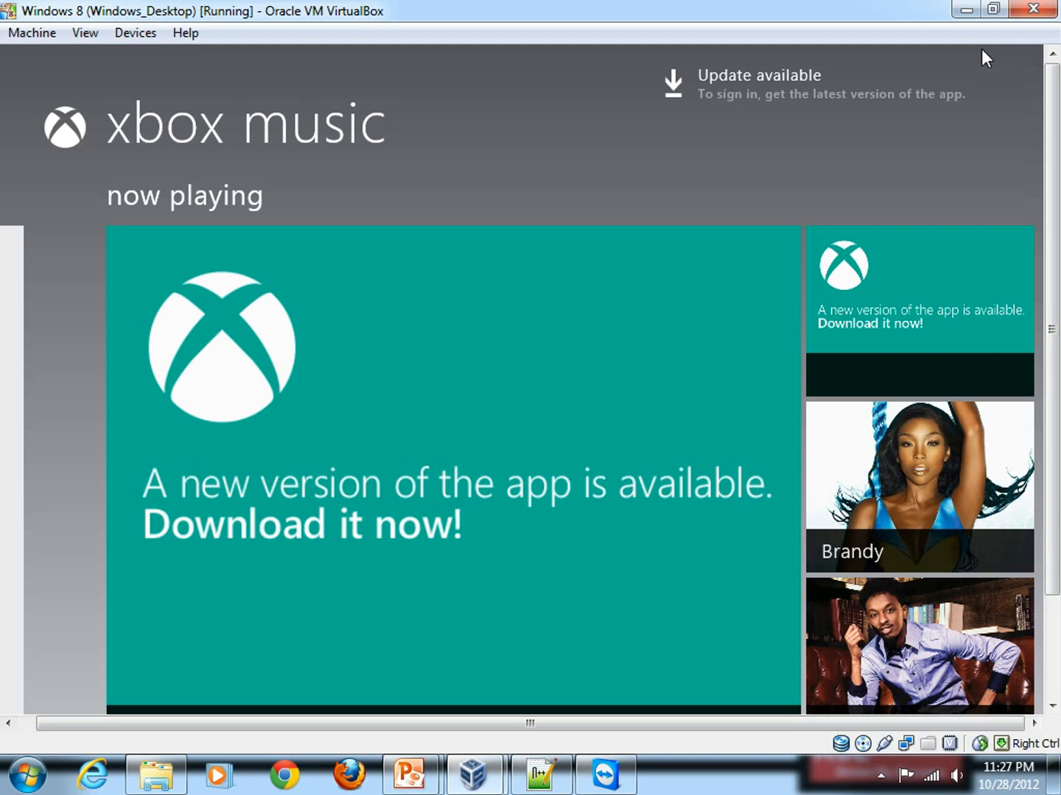
mouse_move(969, 60)
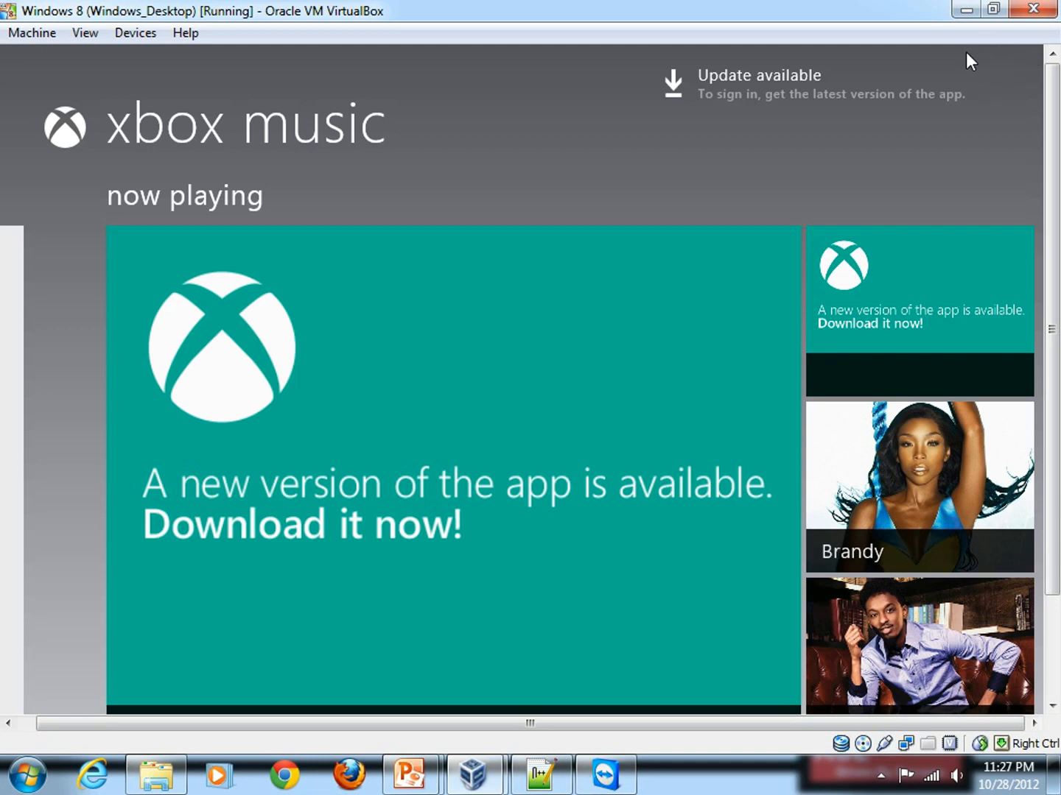
mouse_move(950, 57)
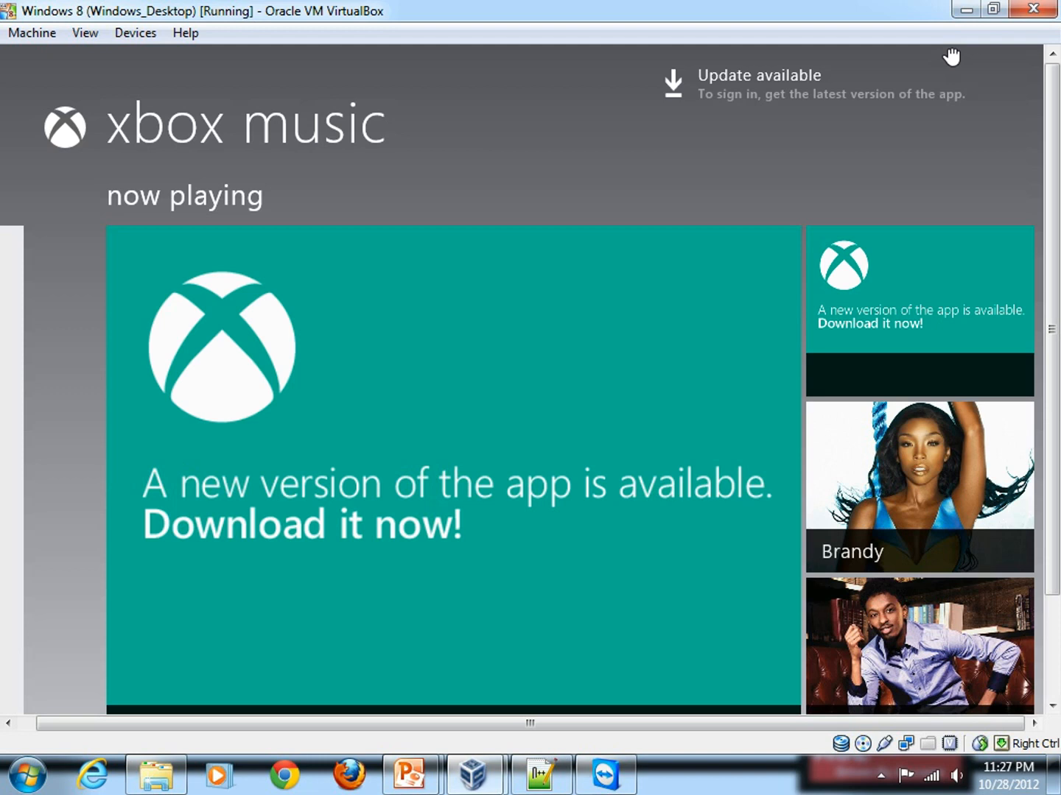
left_click(999, 9)
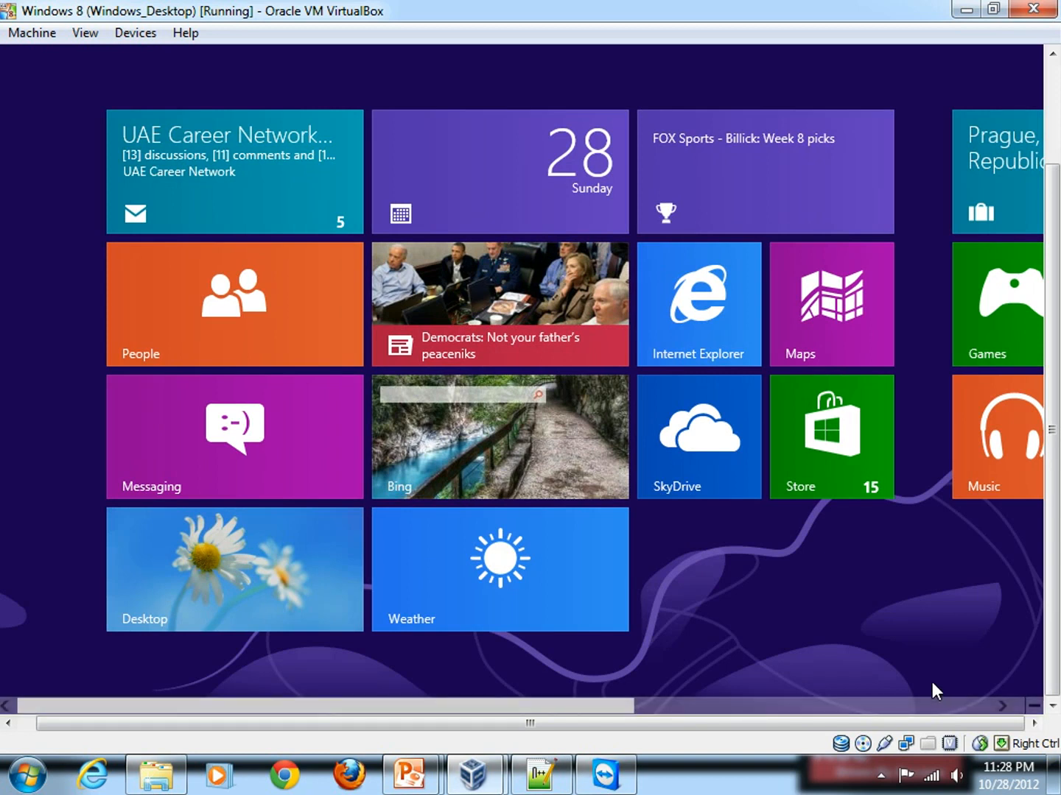
mouse_move(866, 508)
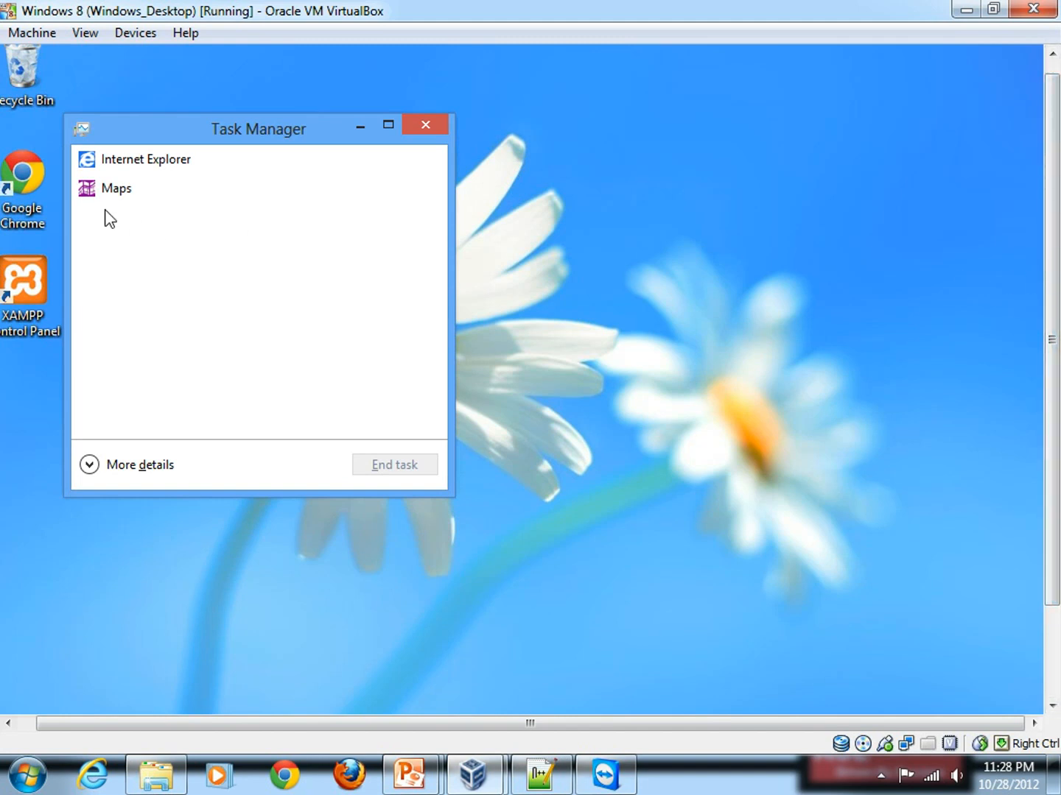
mouse_move(121, 218)
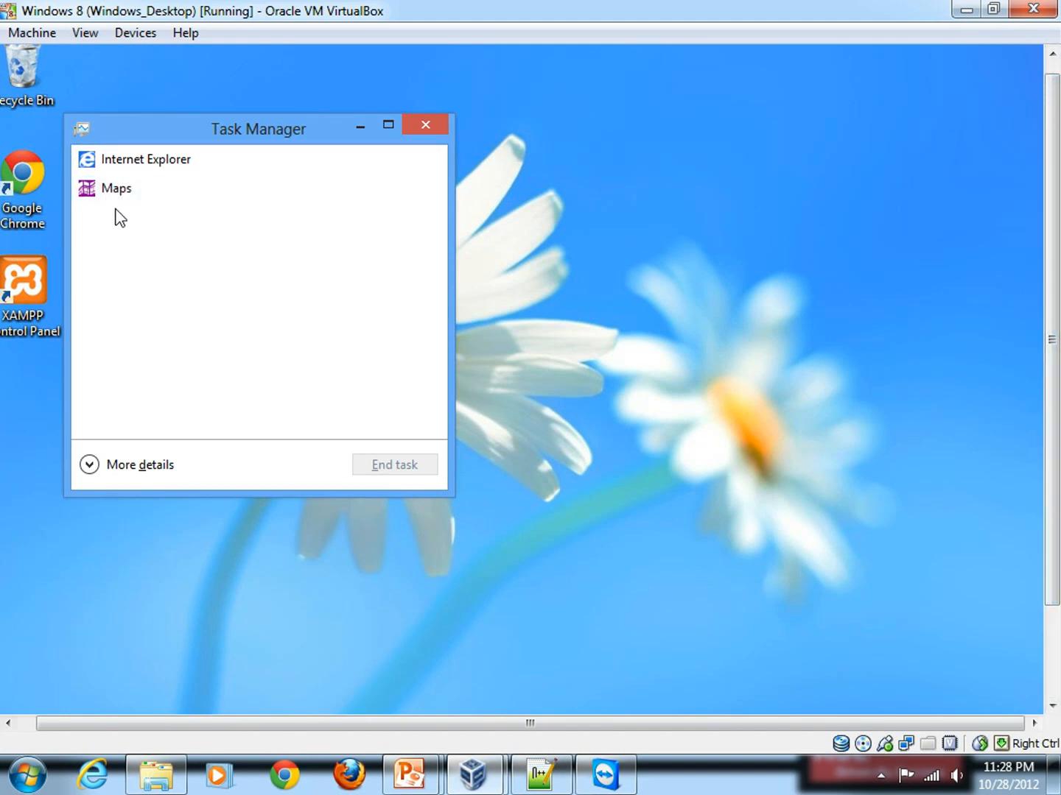
mouse_move(139, 220)
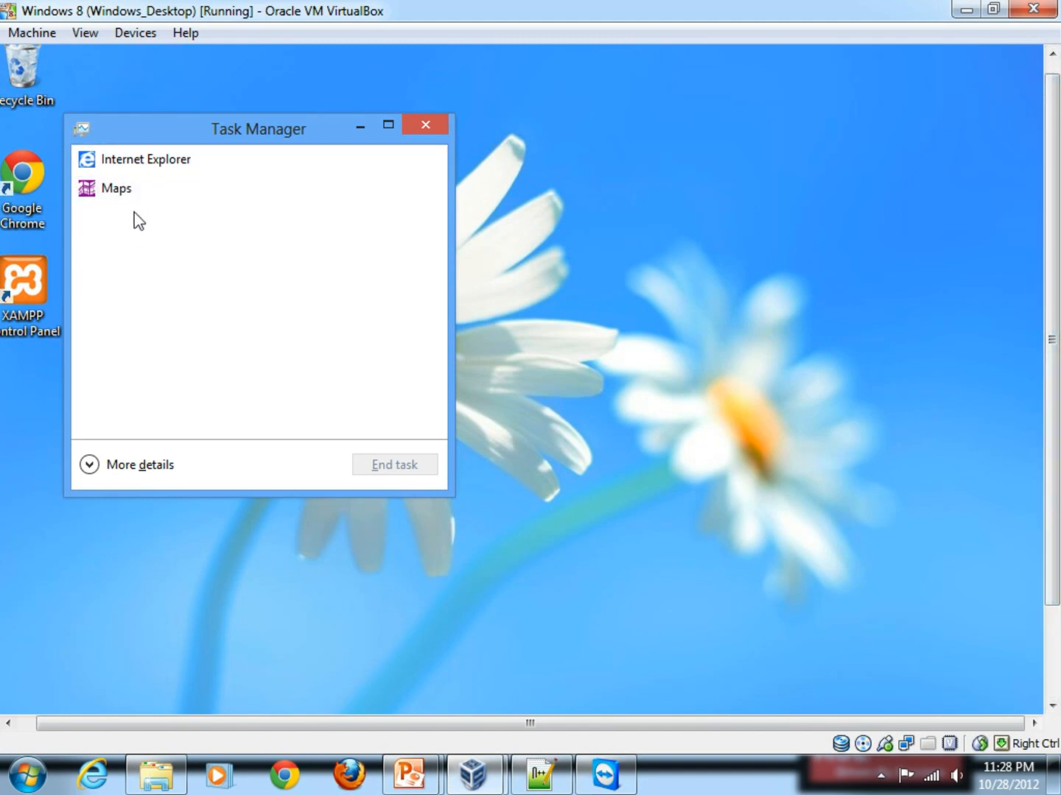
left_click(146, 160)
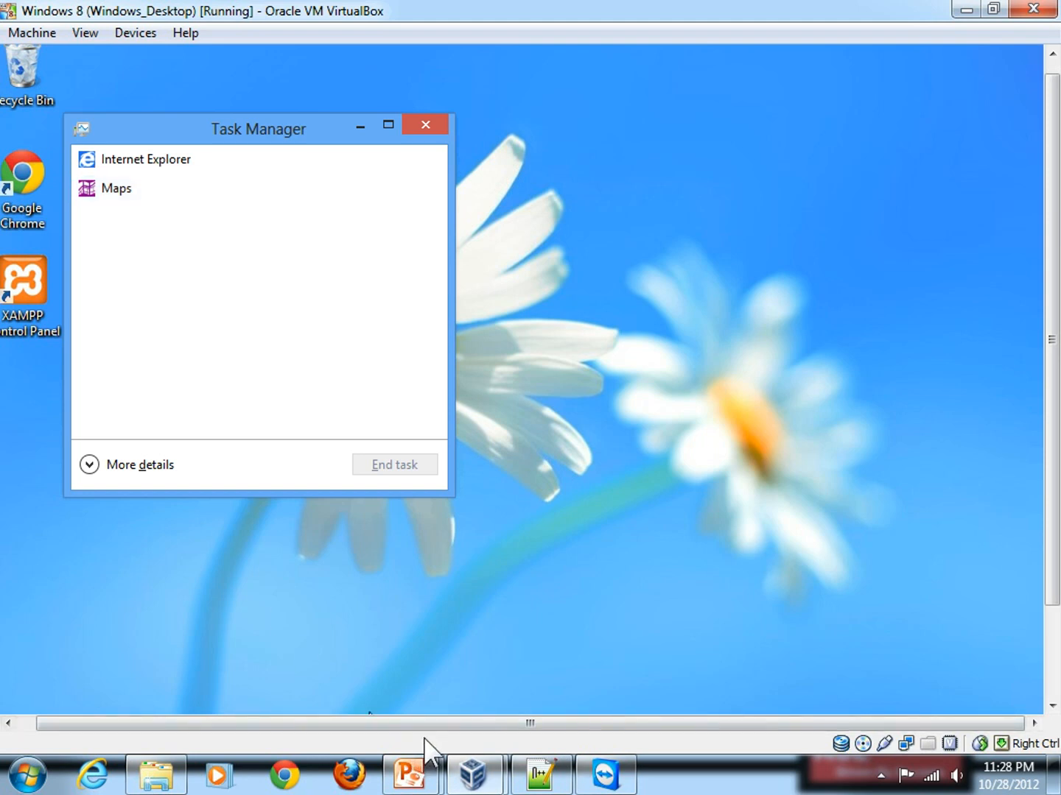
mouse_move(430, 748)
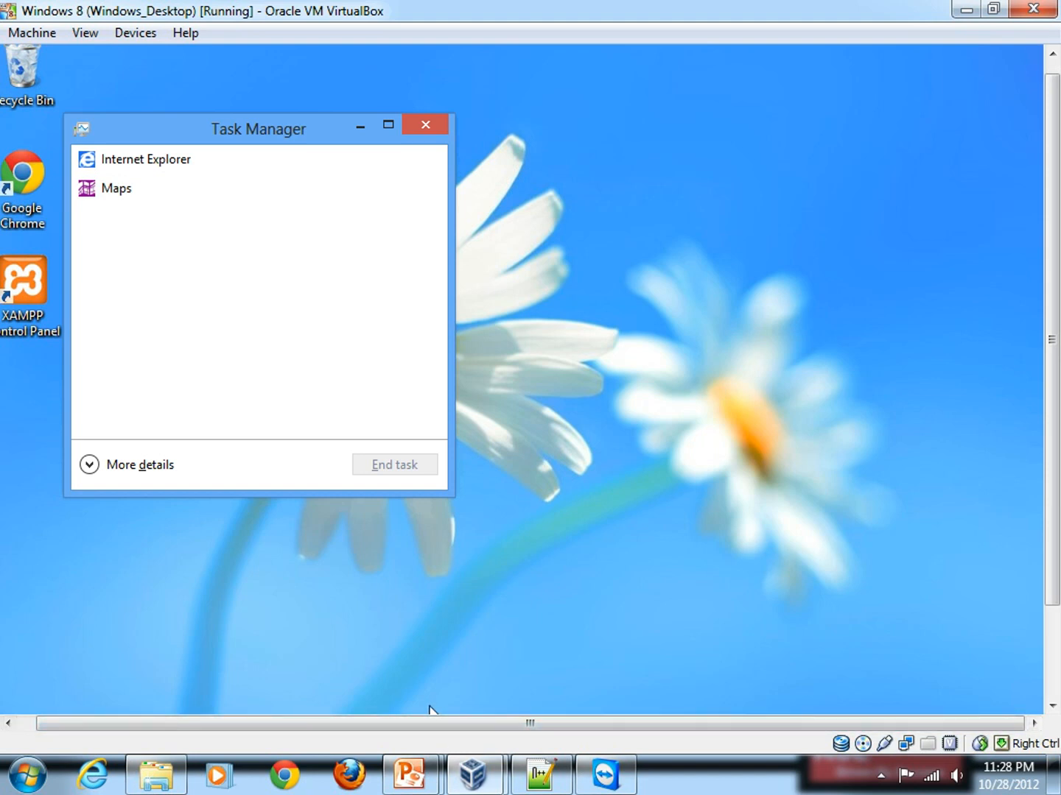
mouse_move(478, 707)
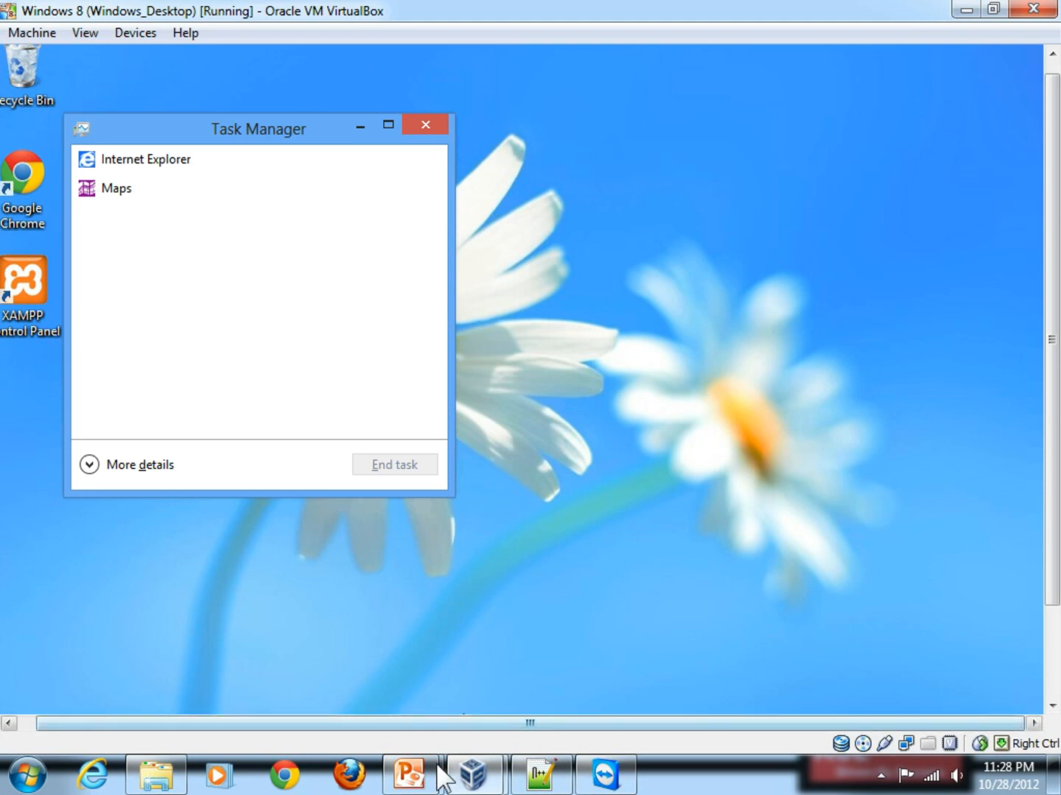
mouse_move(409, 775)
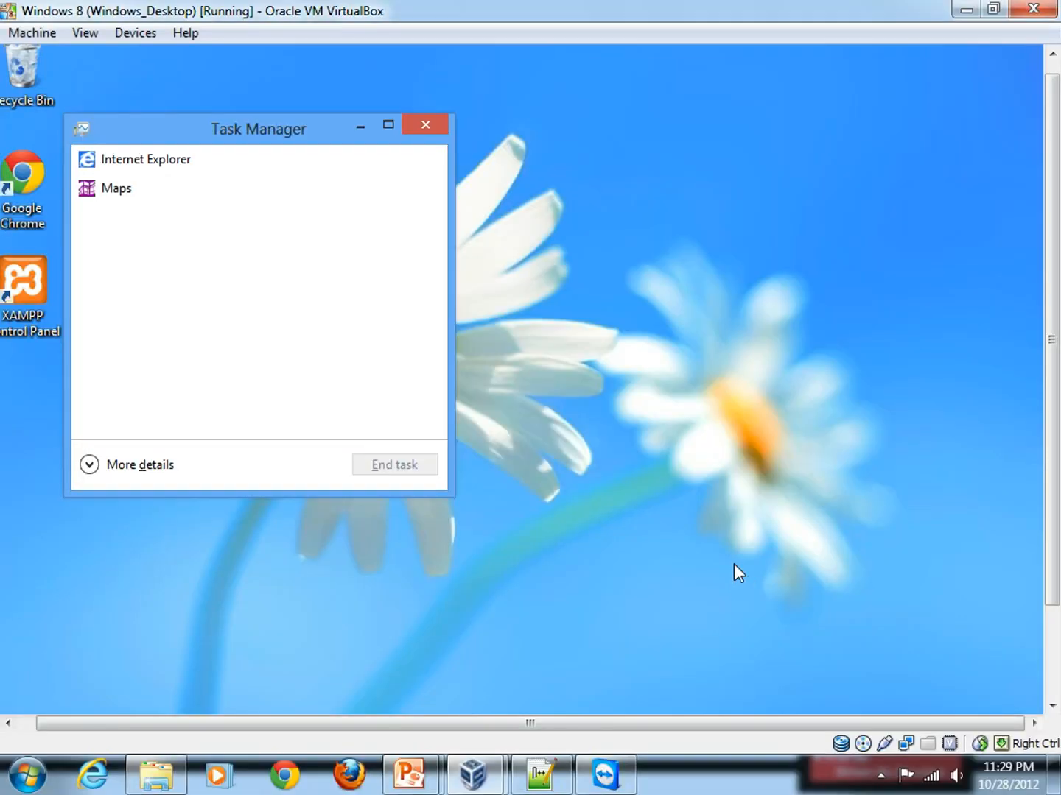
Step: Select Internet Explorer in Task Manager's running apps list
left_click(146, 159)
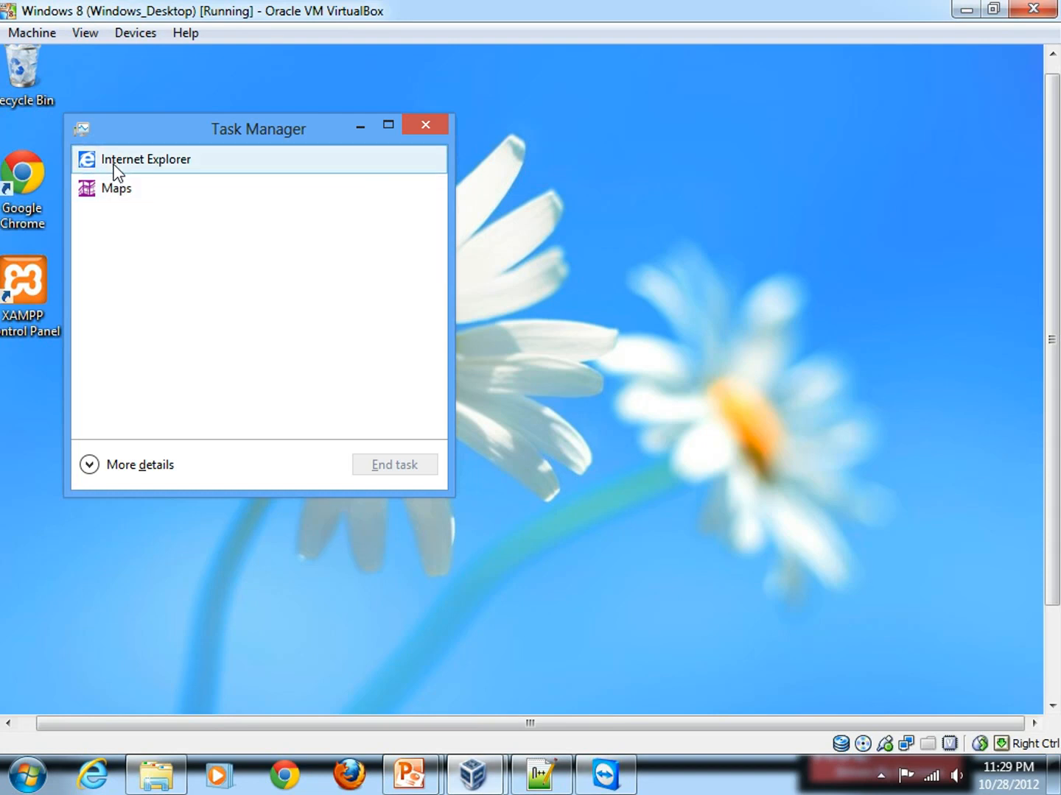
mouse_move(691, 534)
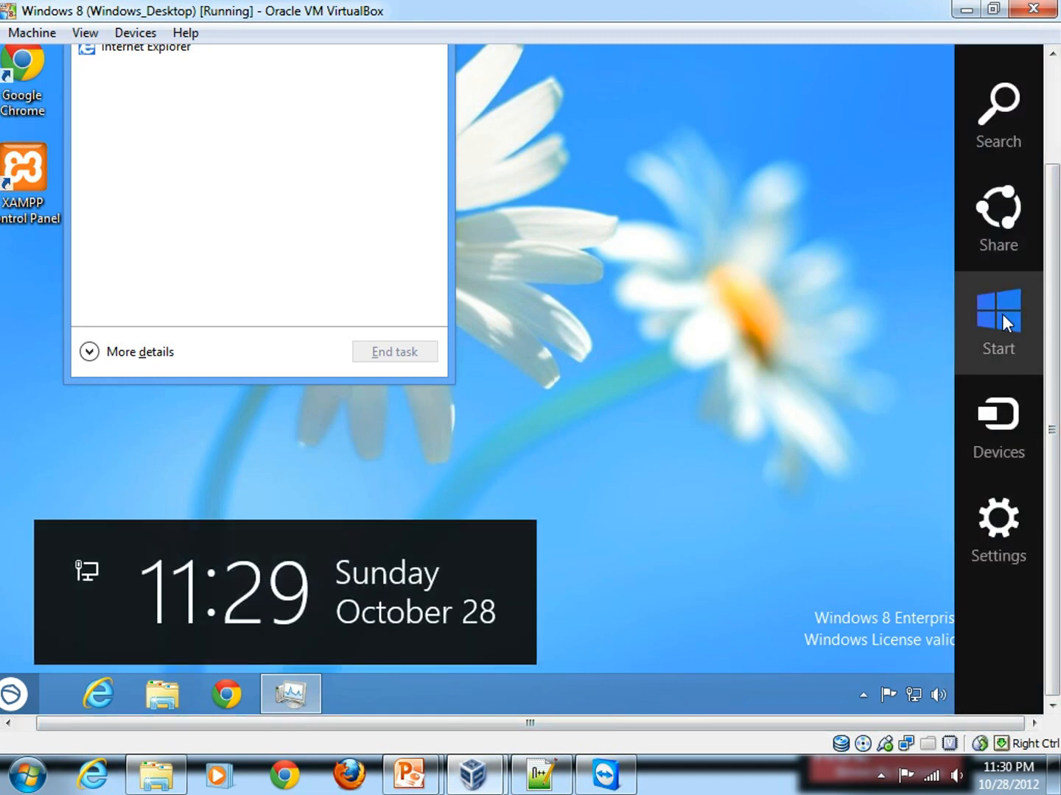
Step: Relaunch Music and Weather from their Start screen tiles
left_click(998, 310)
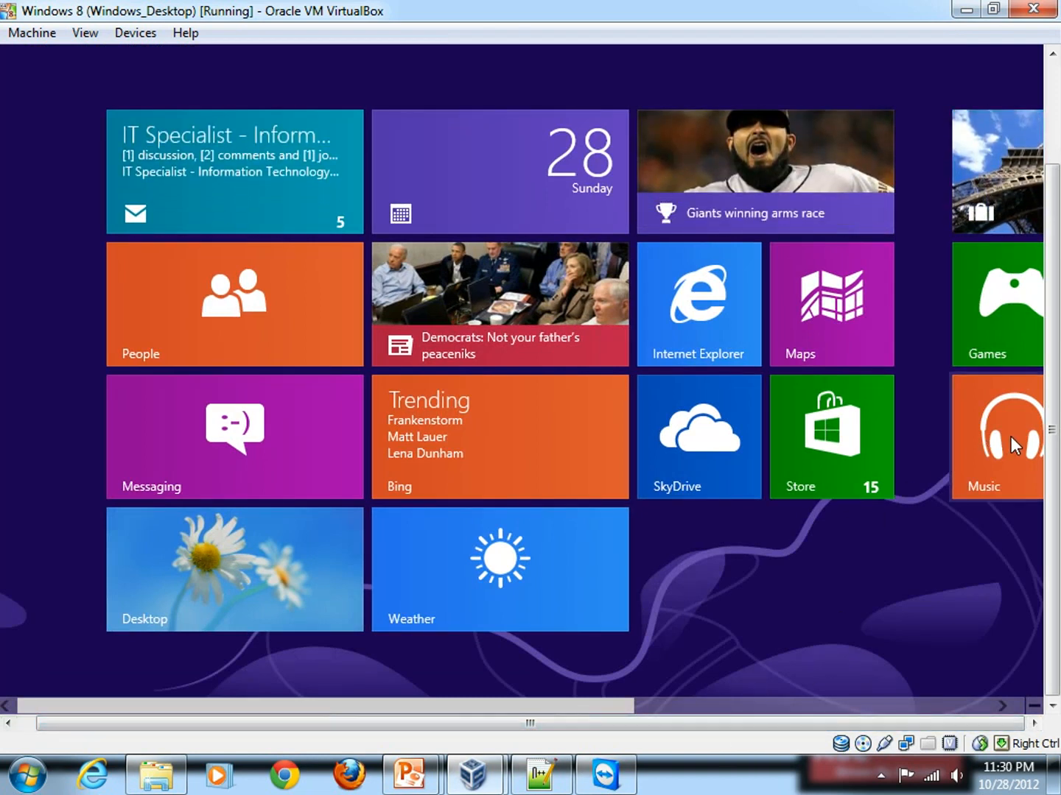
left_click(996, 436)
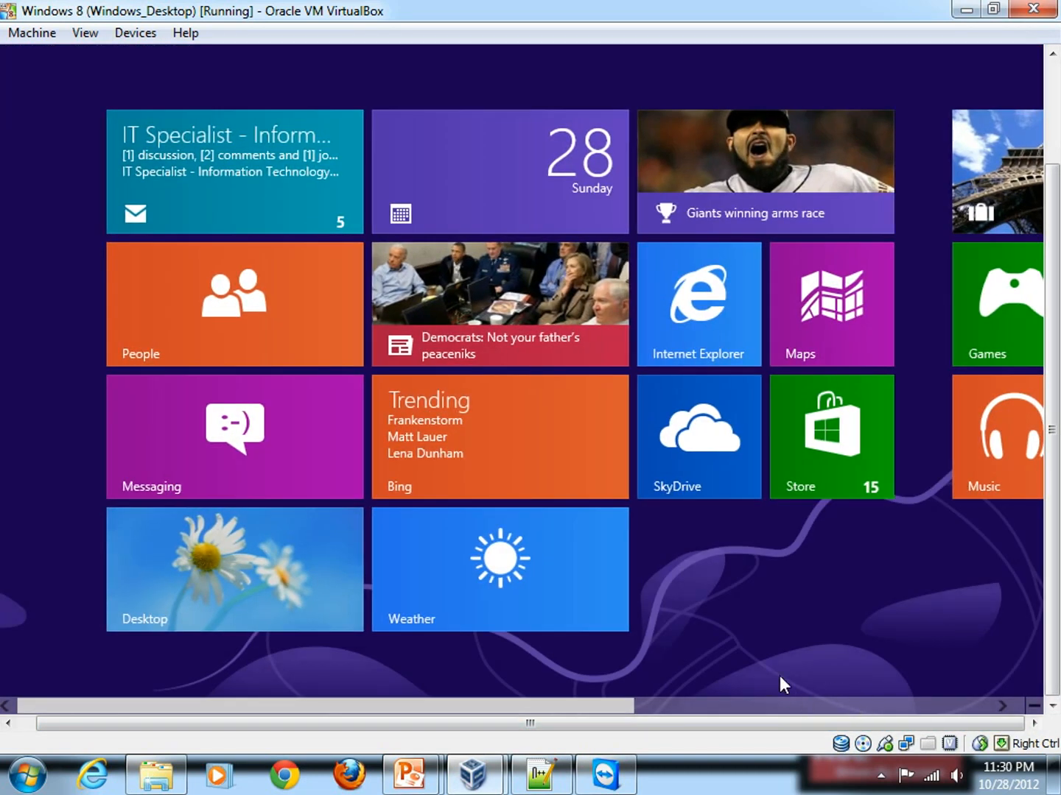
mouse_move(887, 677)
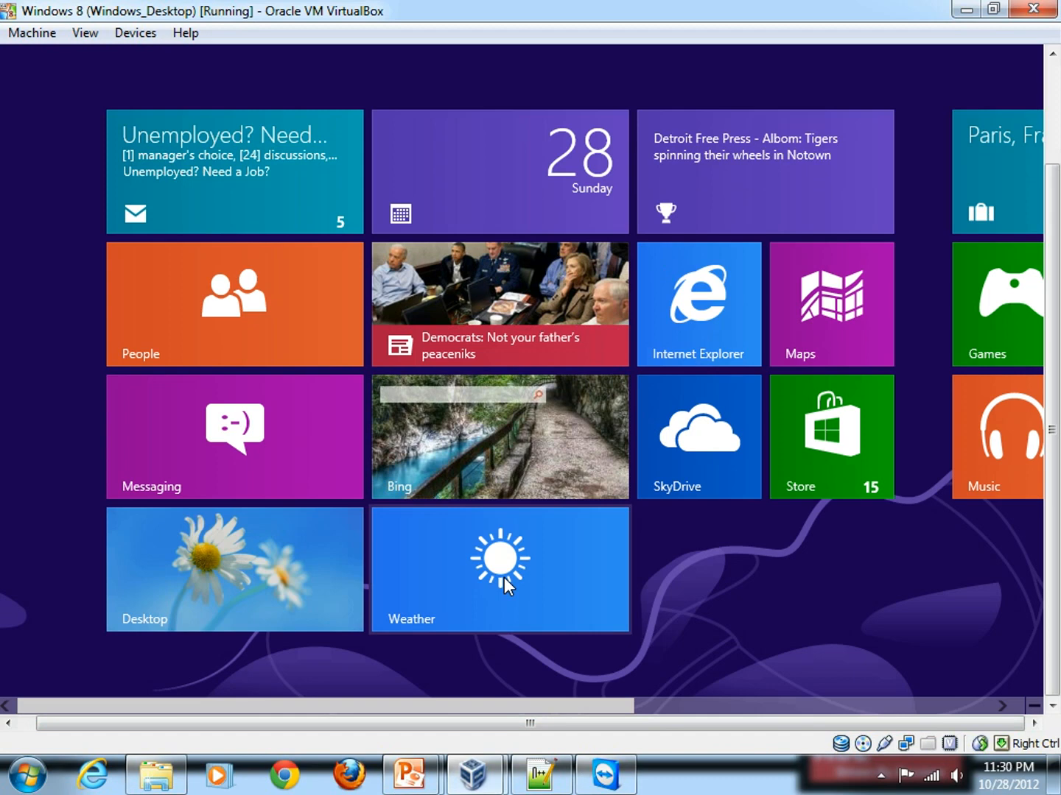
left_click(499, 569)
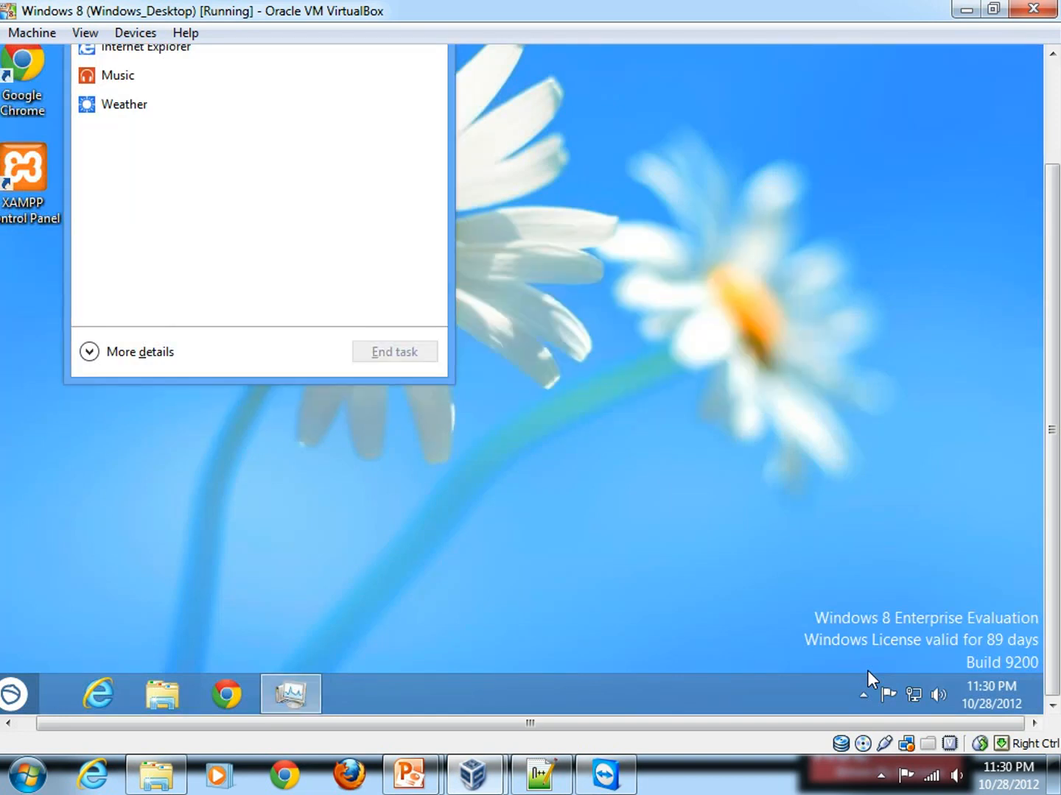
mouse_move(233, 199)
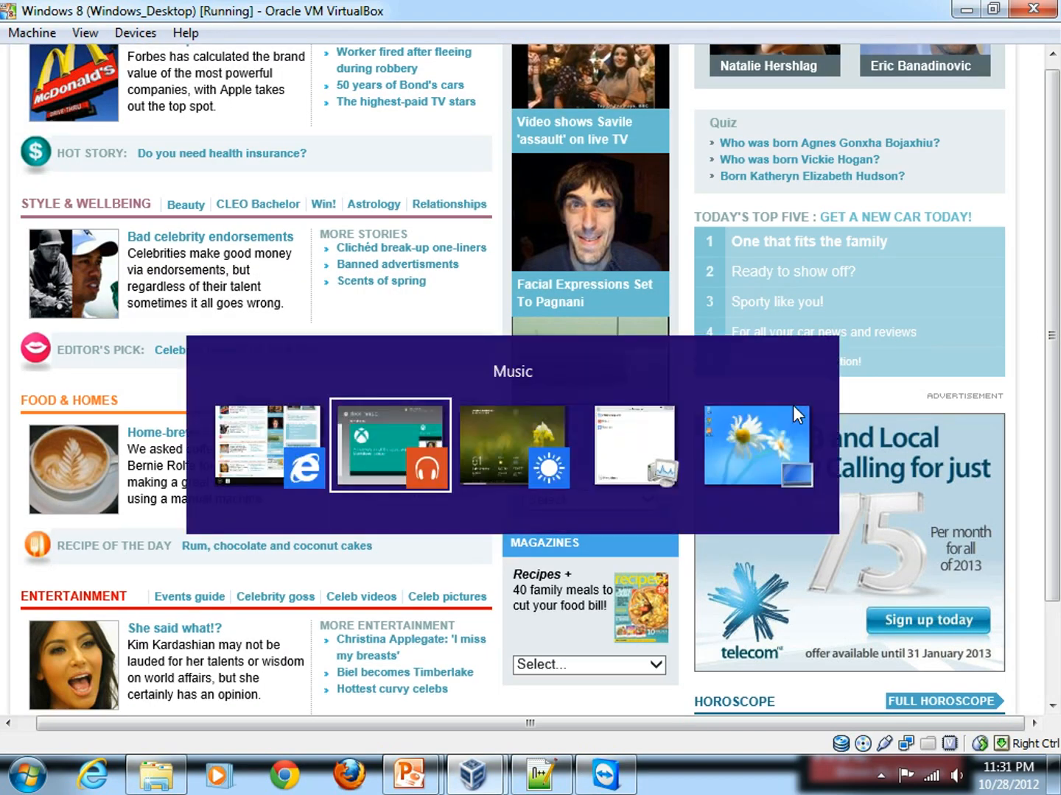
Step: Switch to the Music app and close it with Alt+F4, leaving Internet Explorer and Weather
left_click(389, 445)
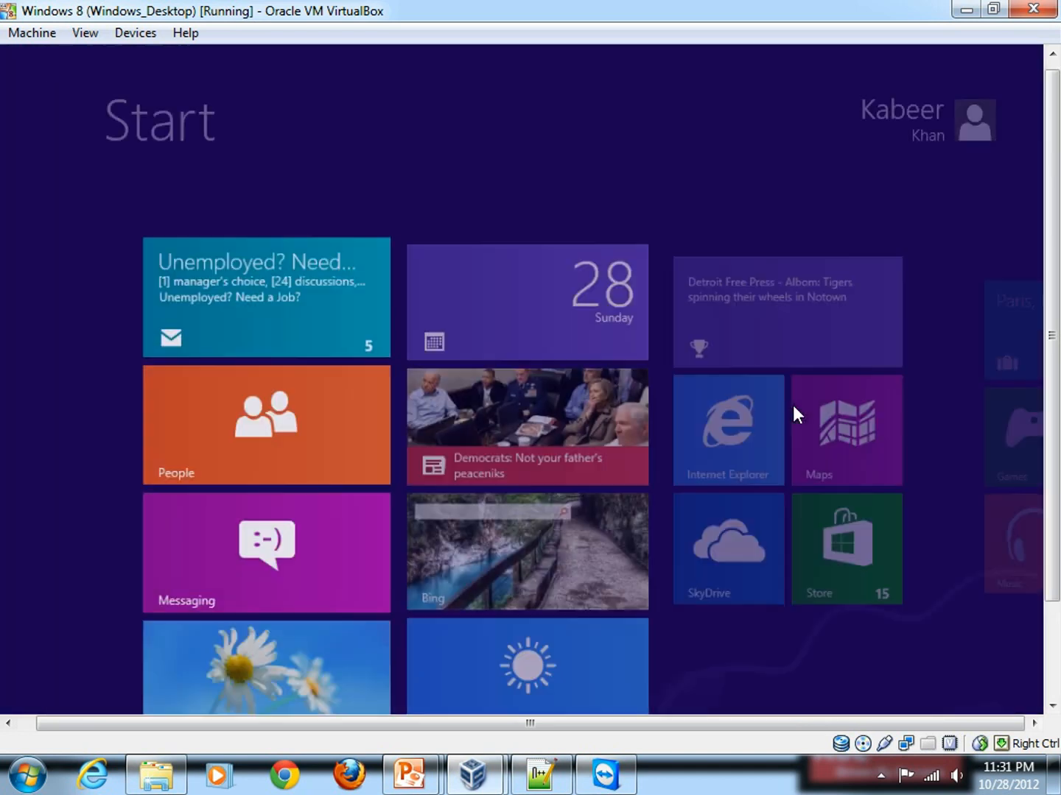
scroll("right", 3)
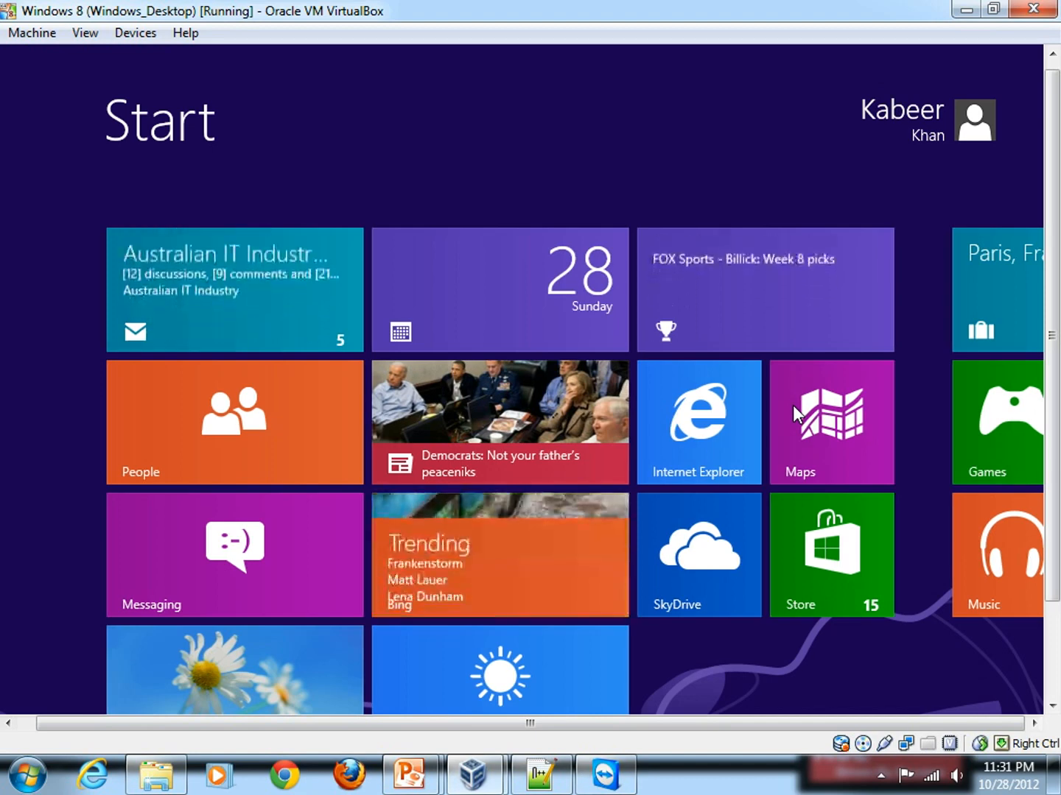
mouse_move(1023, 415)
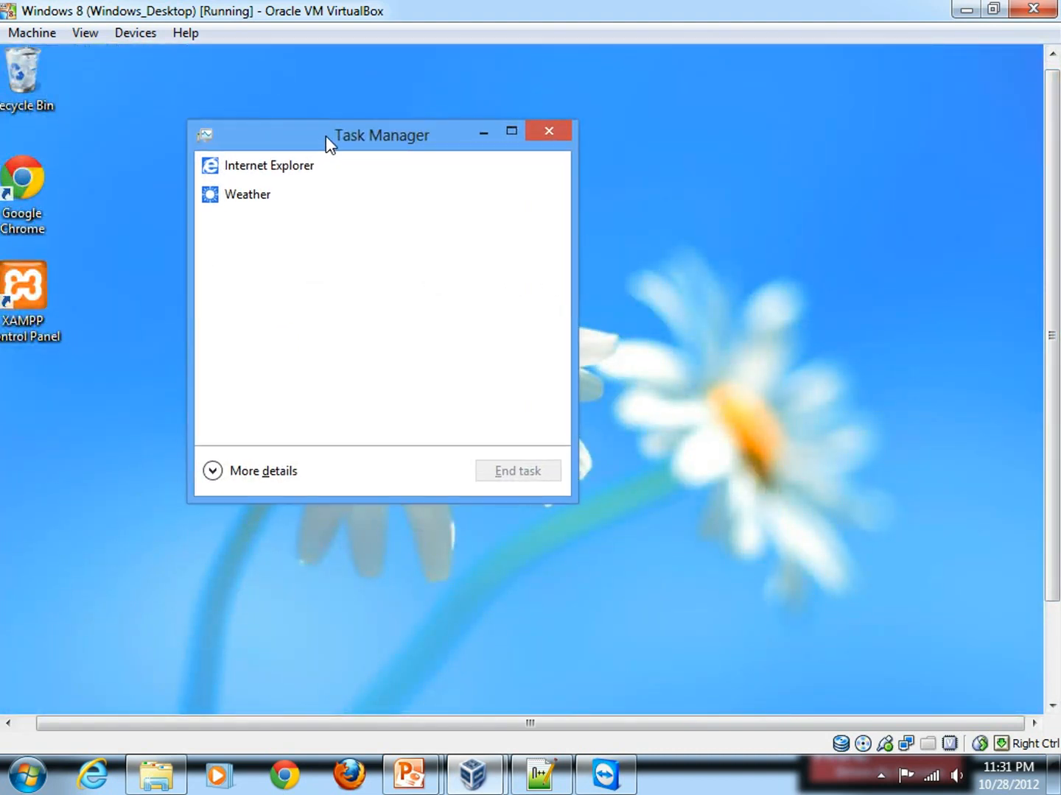
mouse_move(318, 218)
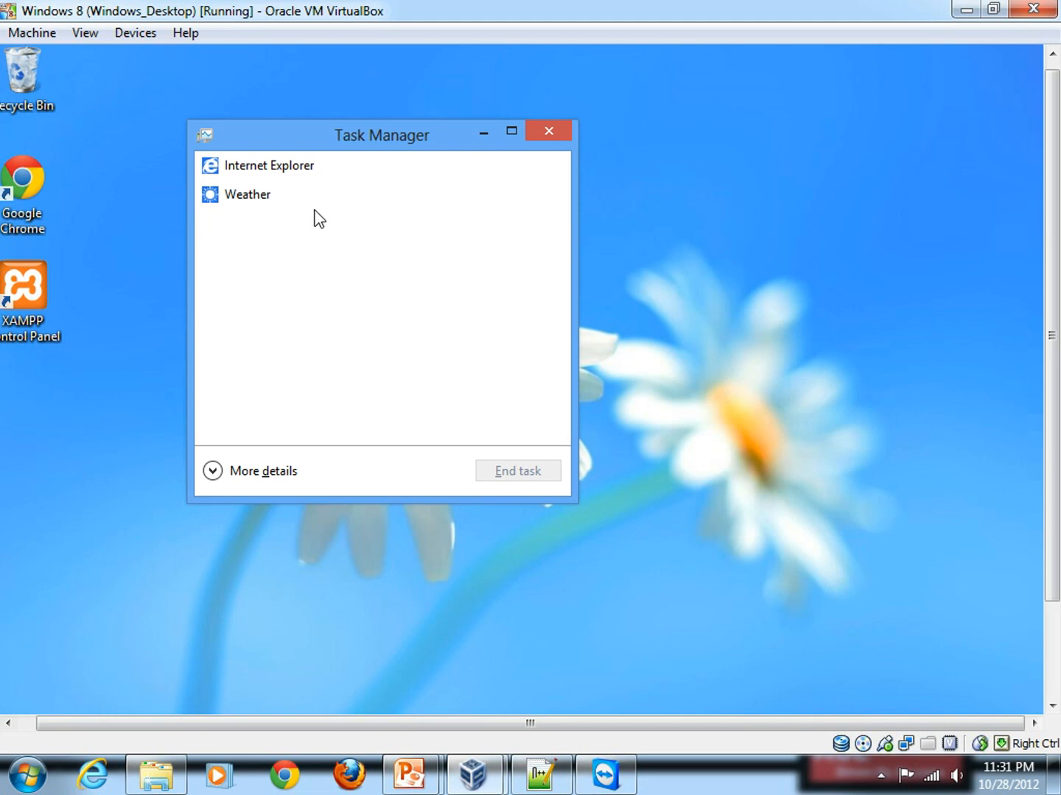
Step: Bring Weather to the front from Task Manager, close it with Alt+F4, and return to the desktop
left_click(248, 195)
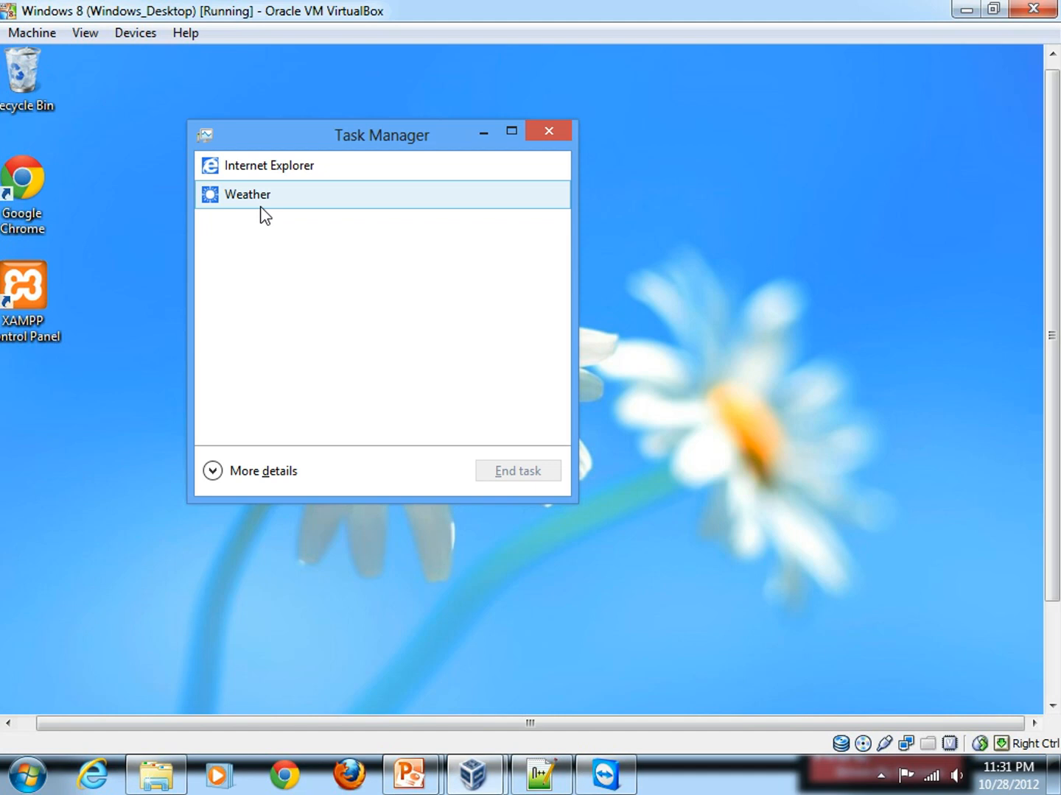
mouse_move(268, 204)
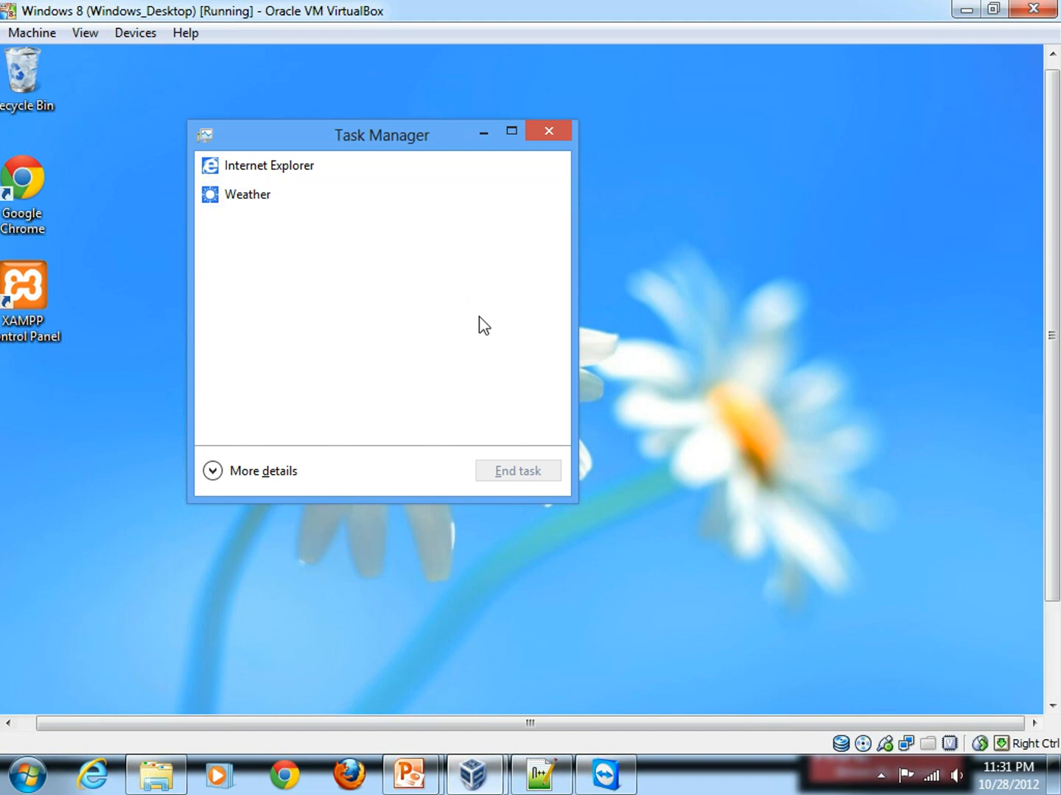
left_click(248, 194)
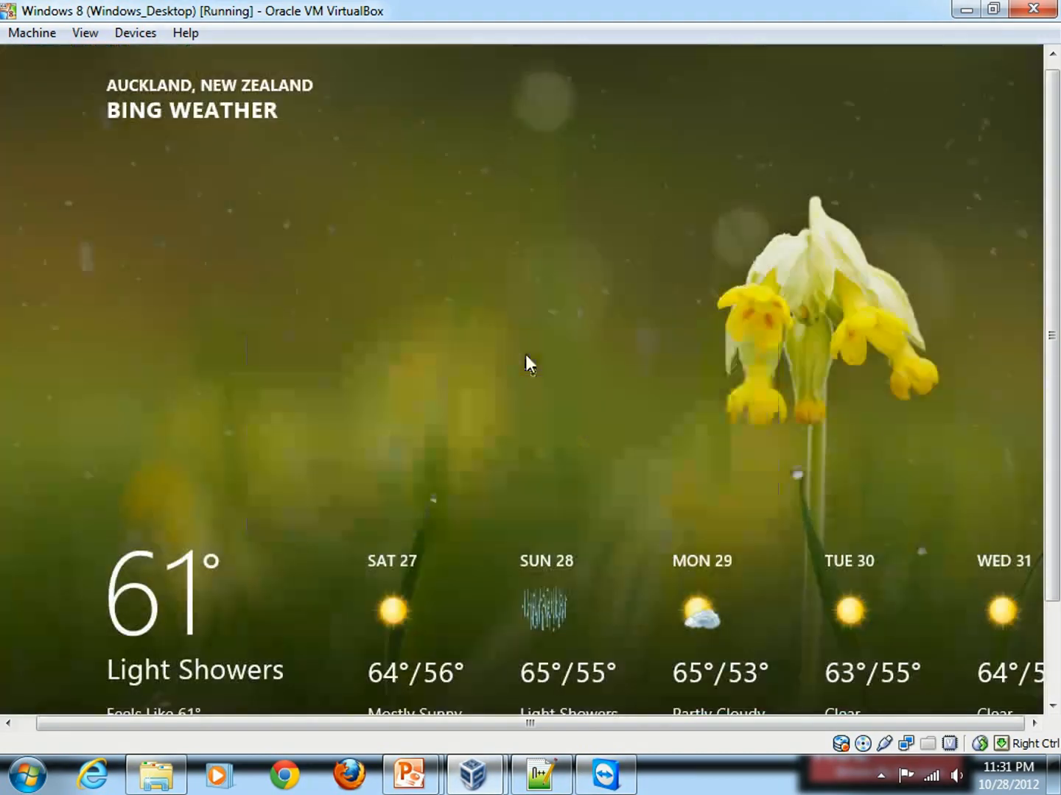
scroll("up", 3)
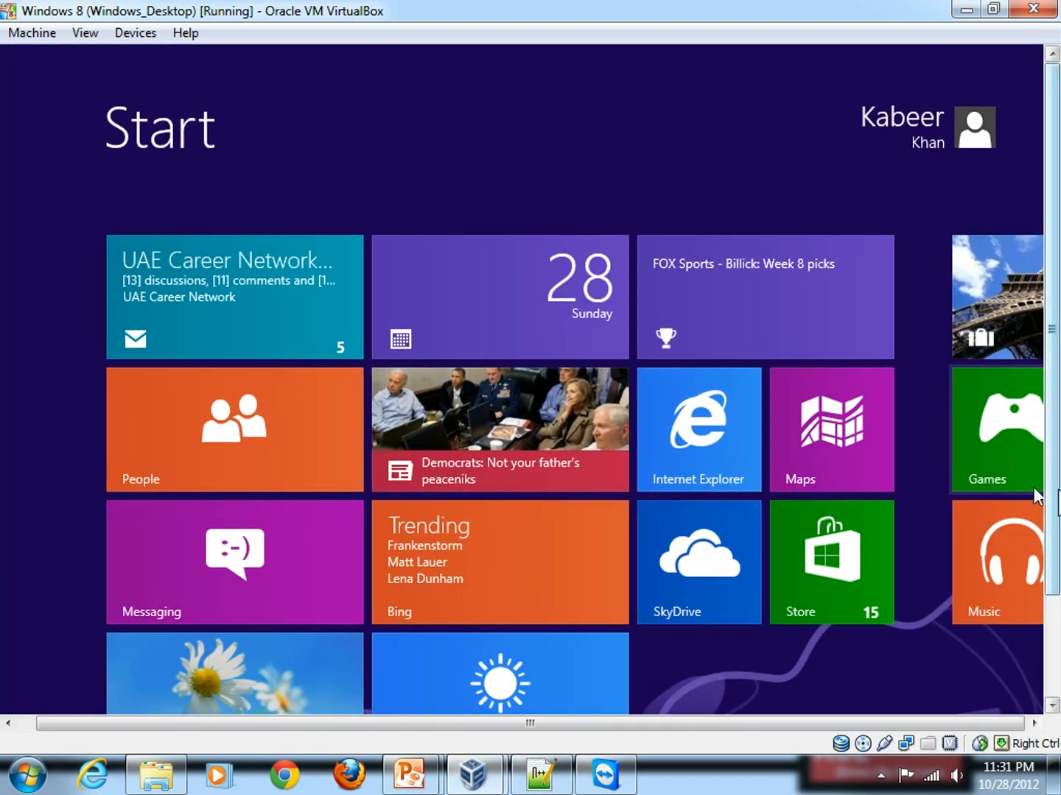
scroll("down", 3)
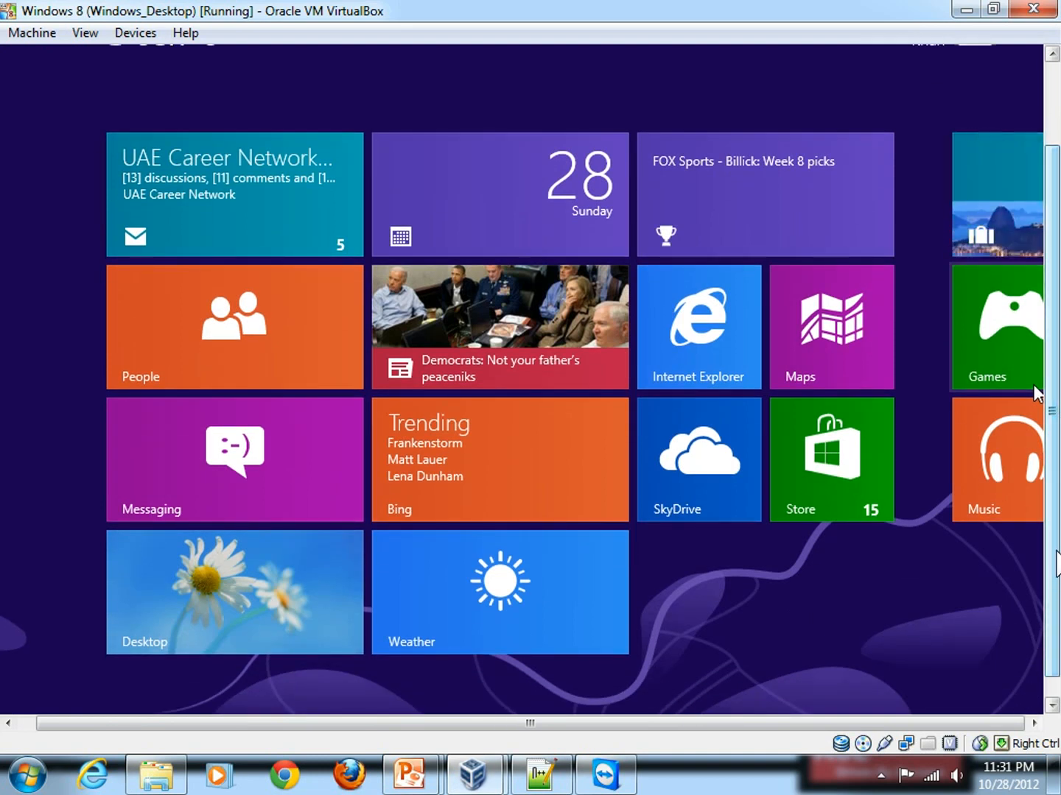
left_click(235, 593)
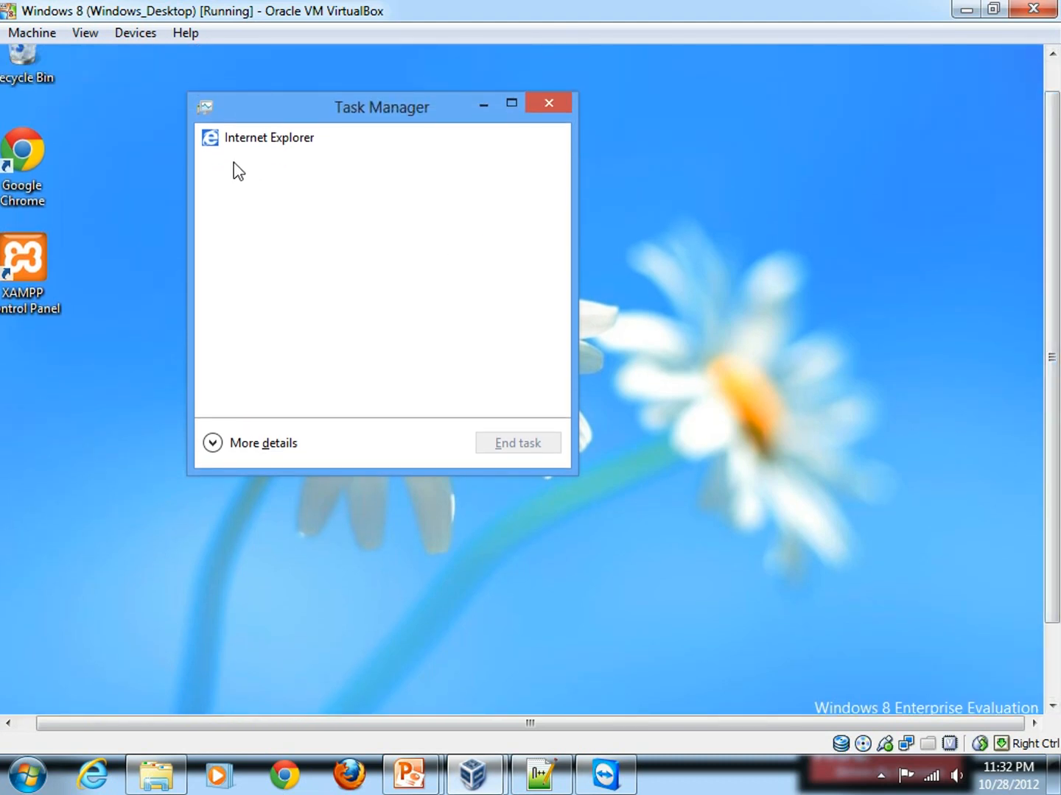
left_click(268, 137)
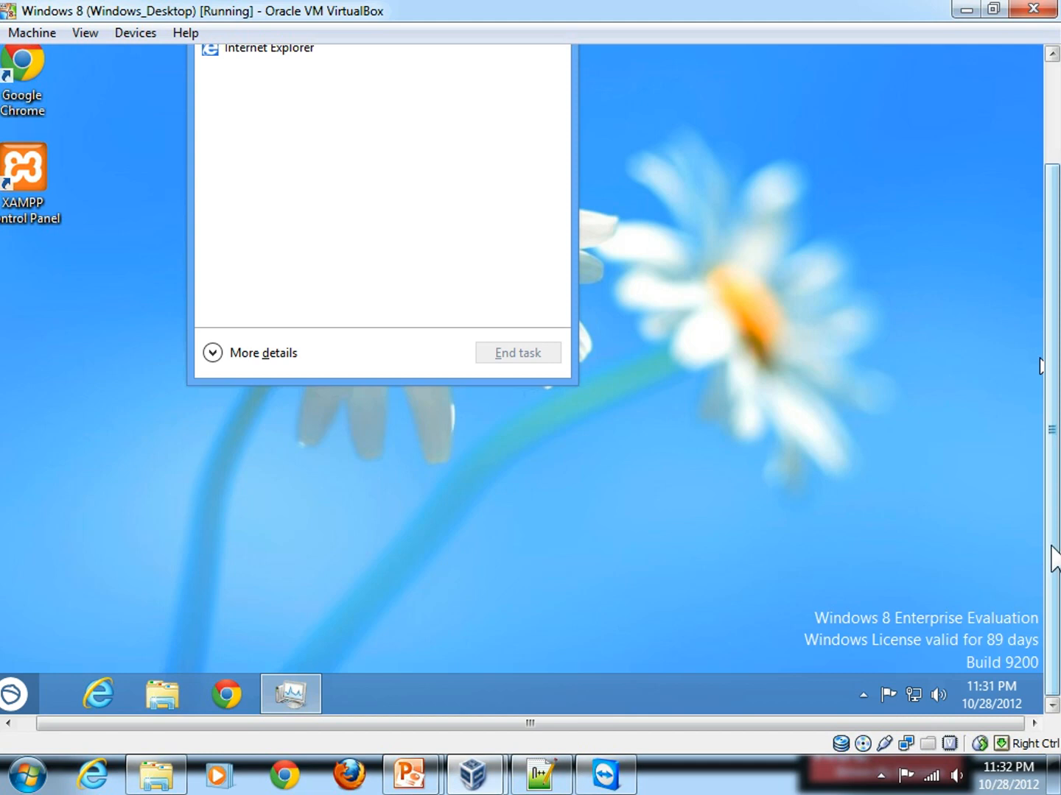
mouse_move(409, 775)
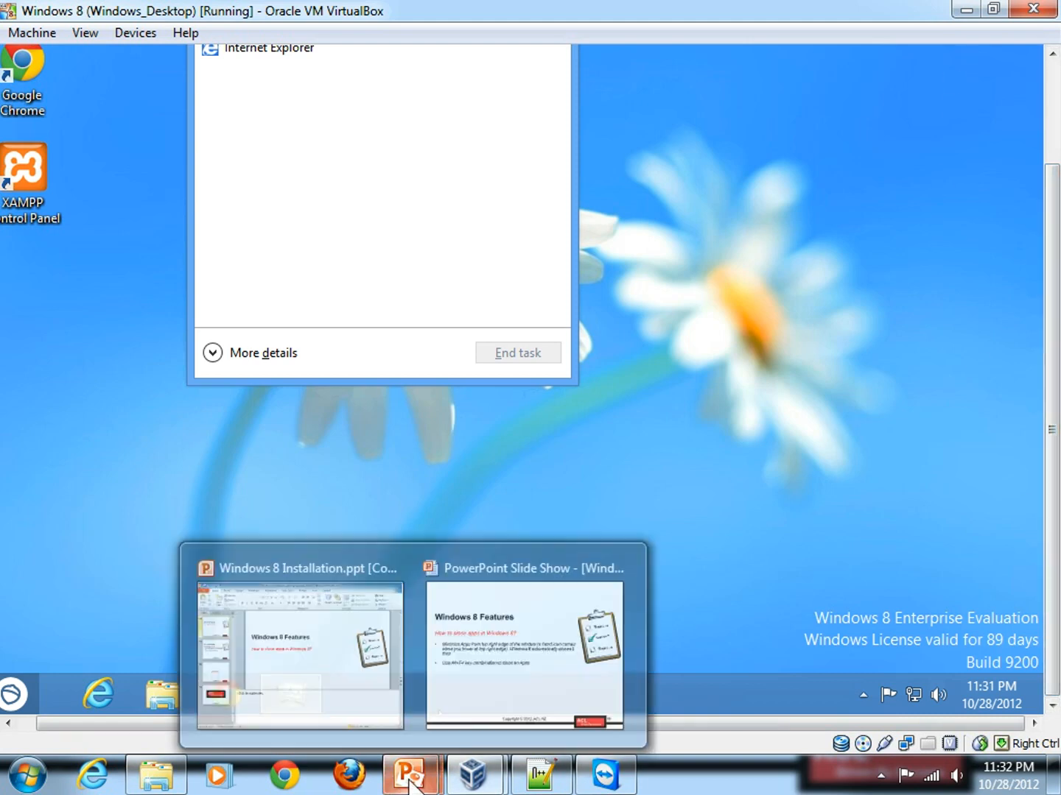